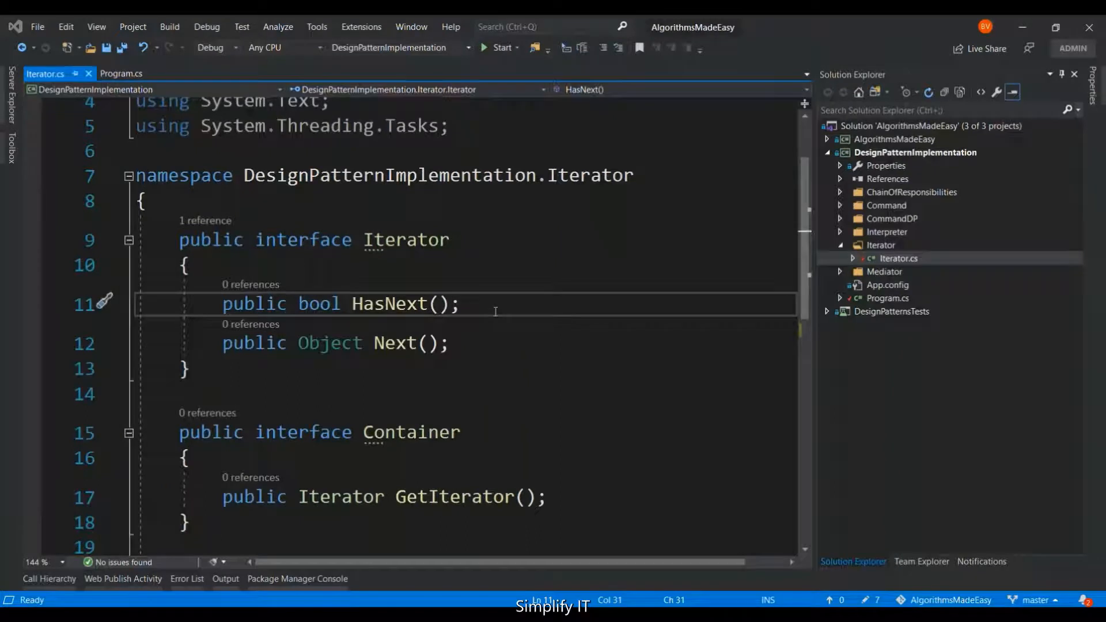
# - Scroll down to the space below the Container interface's closing brace
pyautogui.scroll(-3)
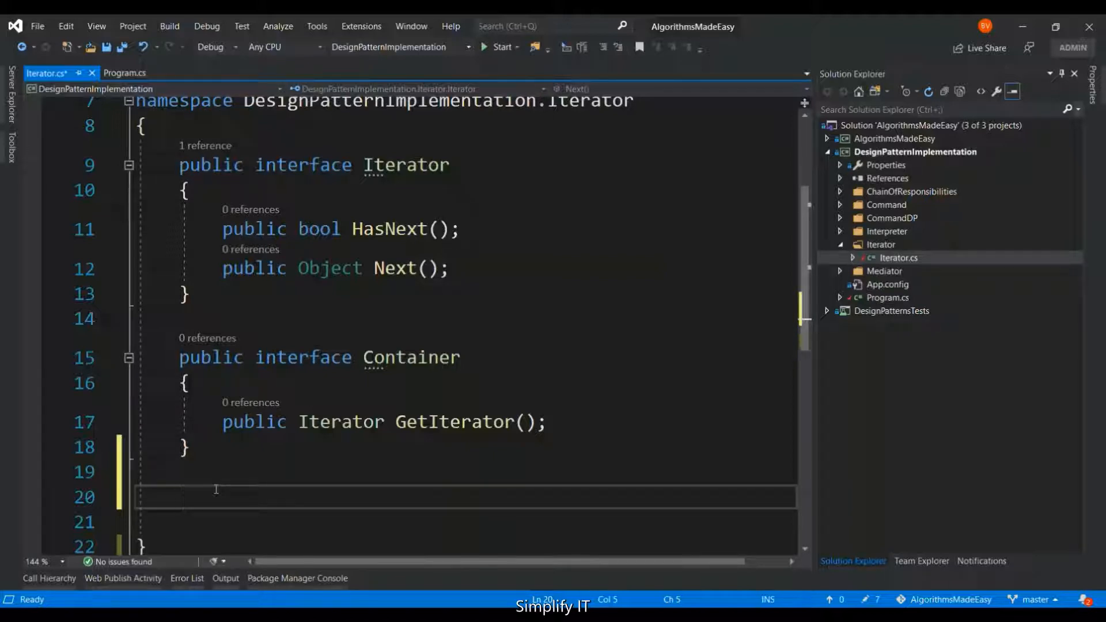
# - Declare 'public class NameRepository : Container' with an empty body
pyautogui.write('p')
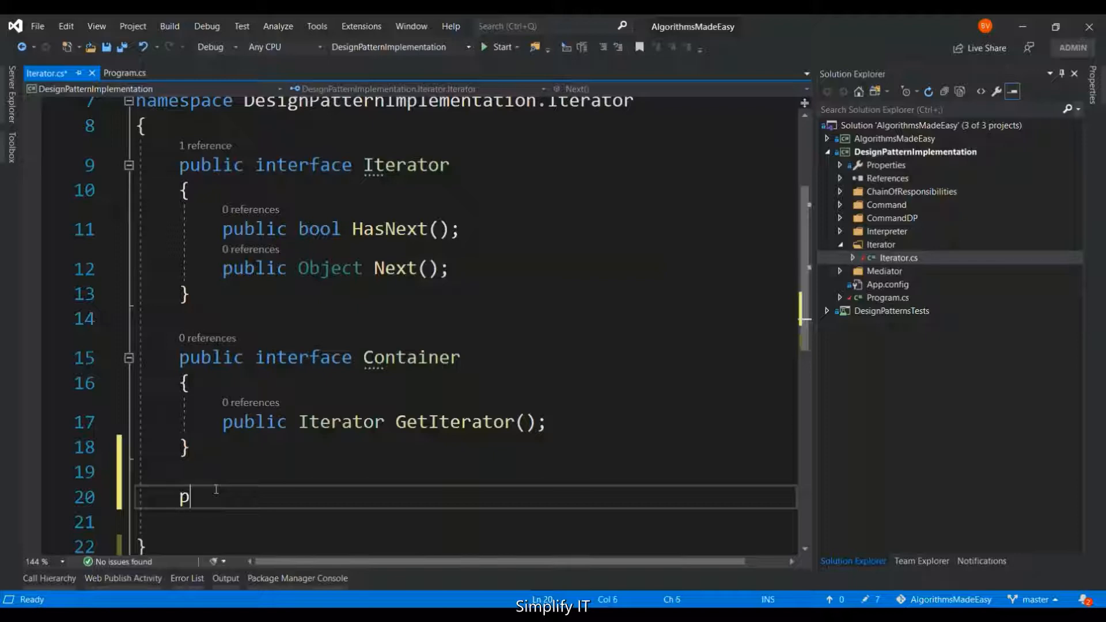
pyautogui.write('ublic')
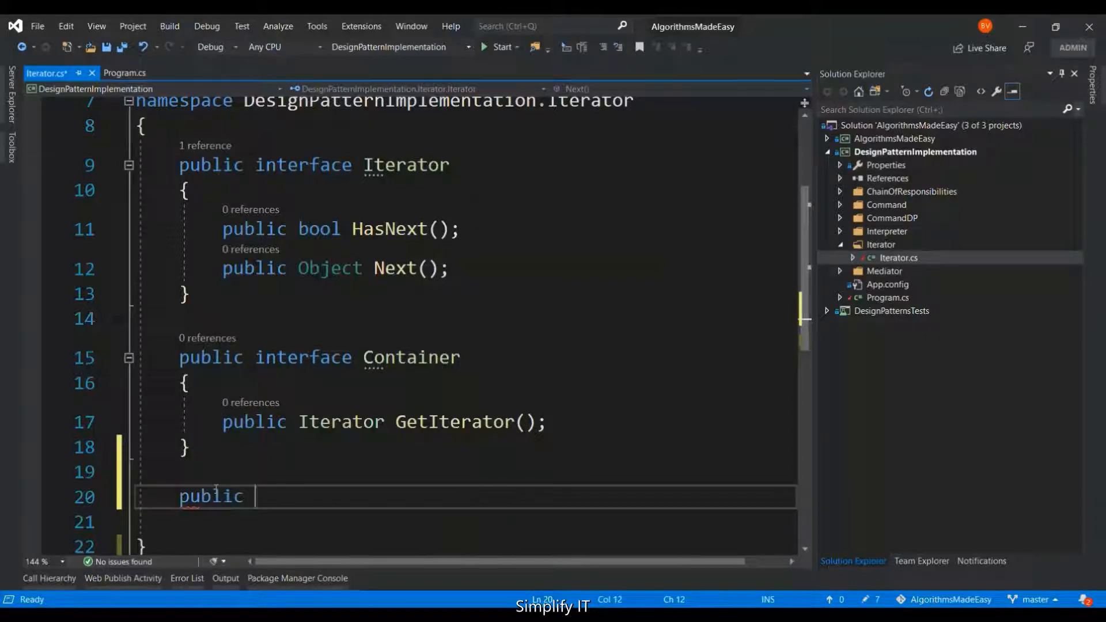
pyautogui.write('class Na')
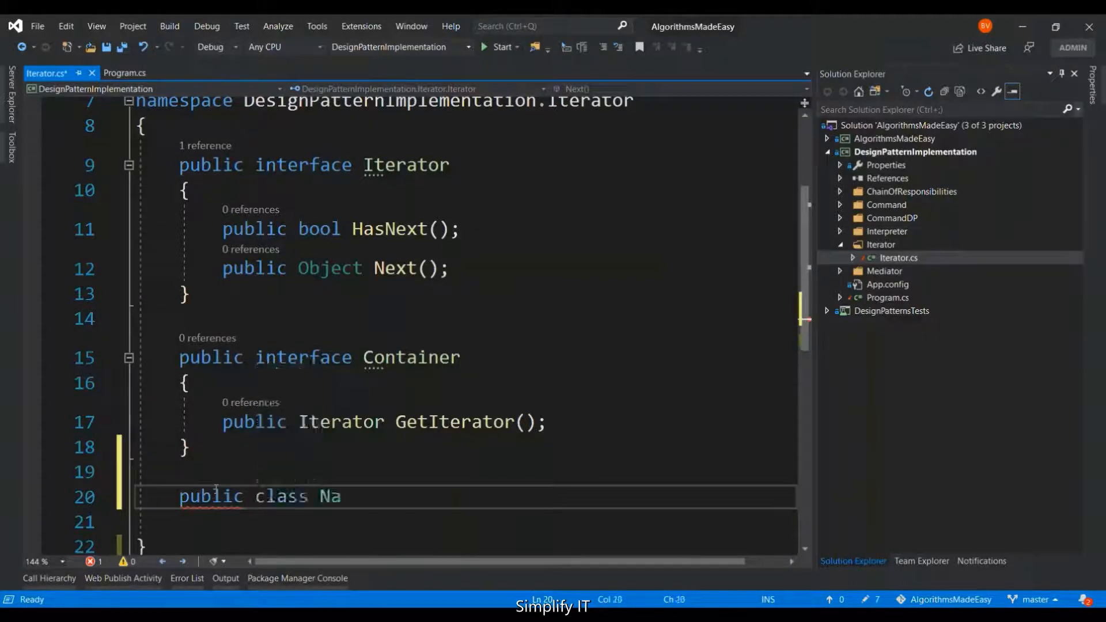
pyautogui.write('meReposi')
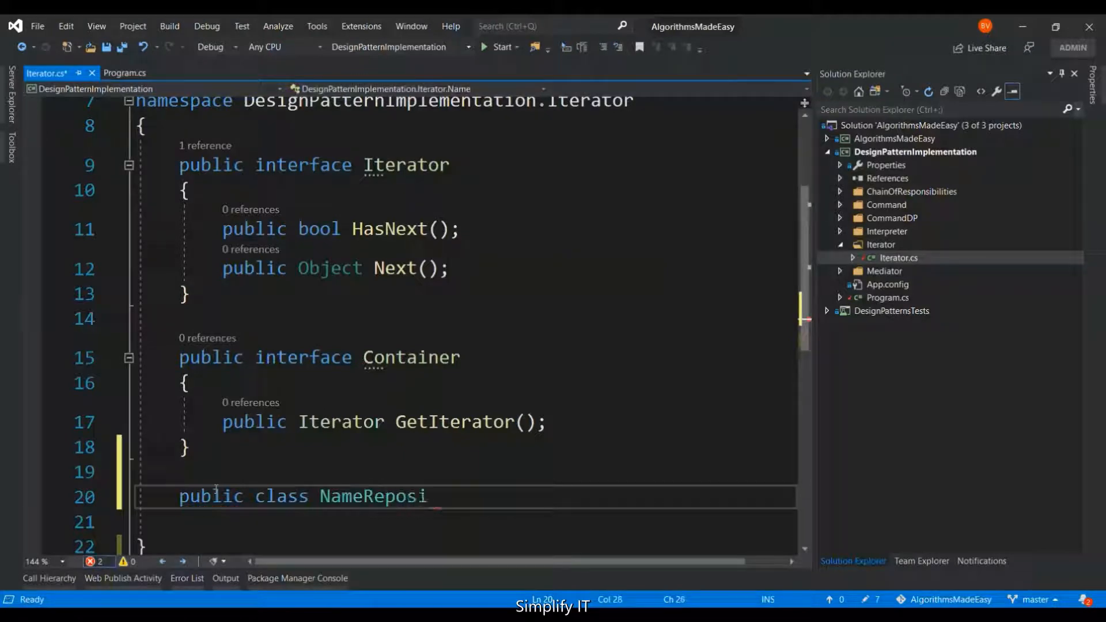
pyautogui.write('tory :')
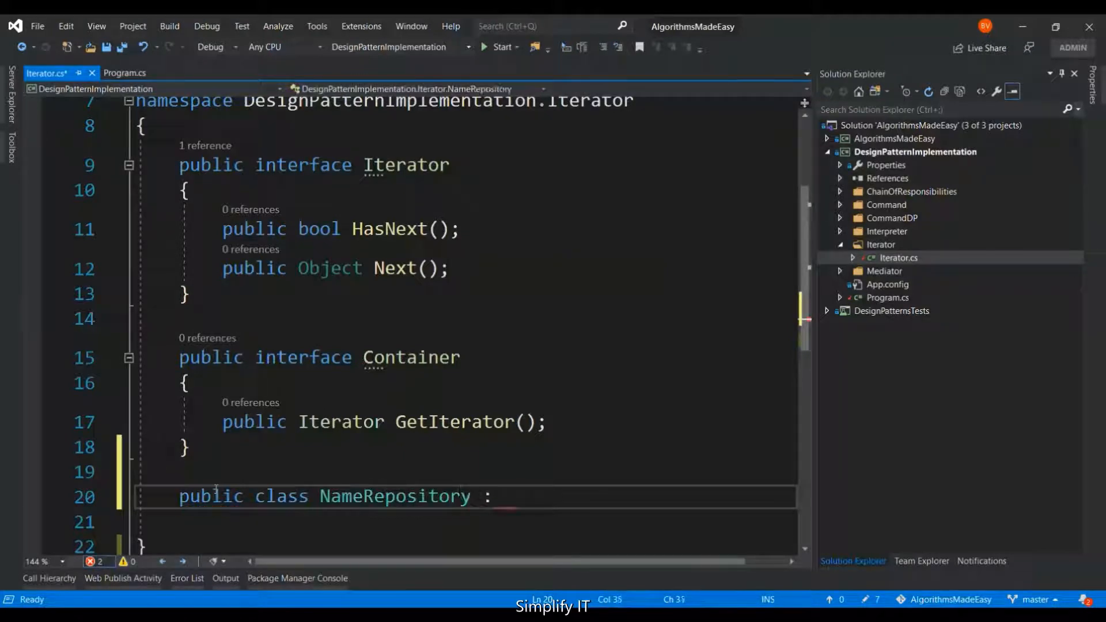
pyautogui.write('Con')
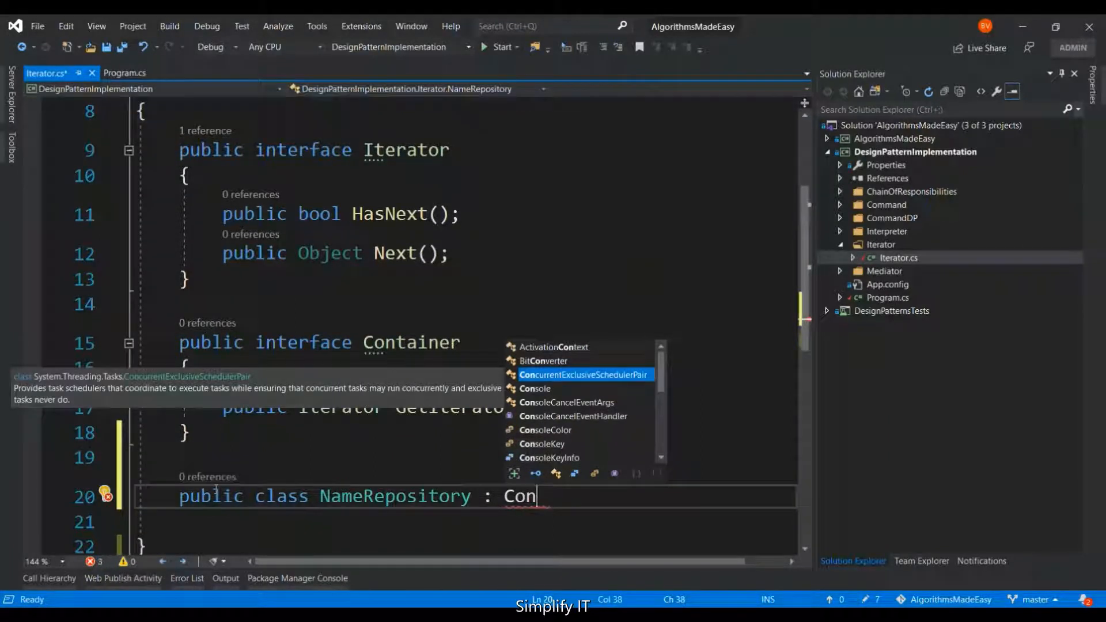
pyautogui.write('tainer')
pyautogui.click(462, 522)
pyautogui.write('{')
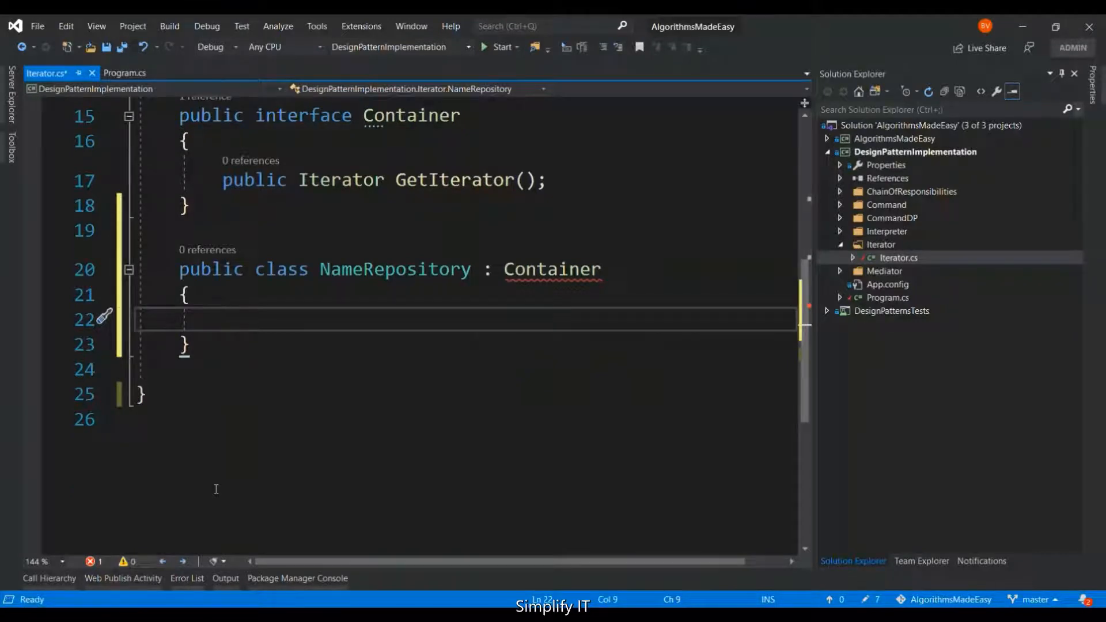
# - Begin a 'private static string[] names' field with an array initializer
pyautogui.write('private')
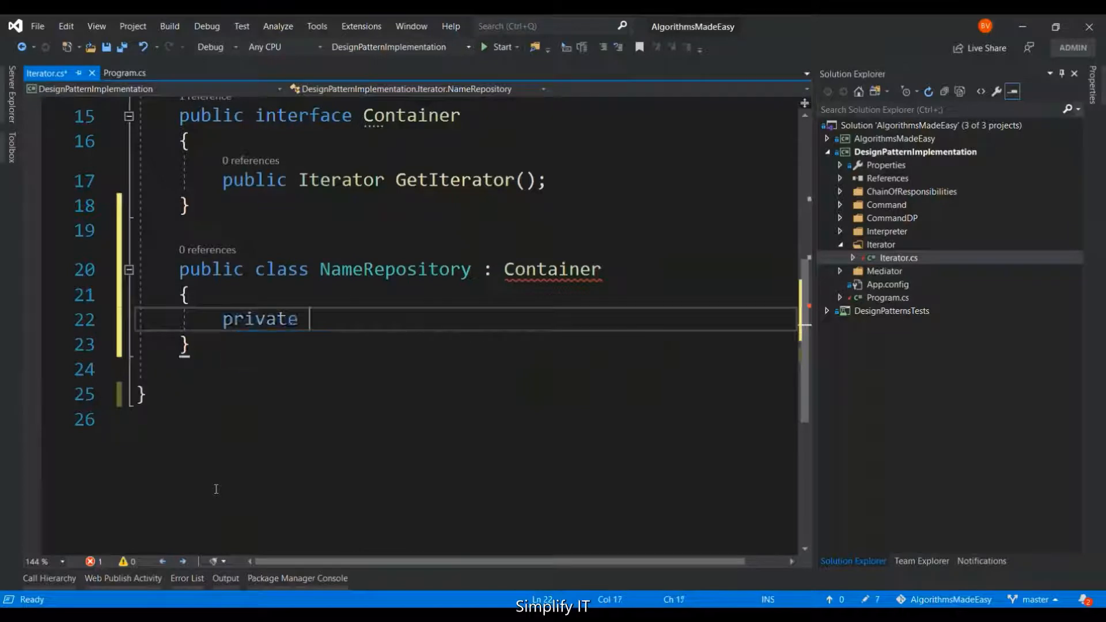
pyautogui.write('static s')
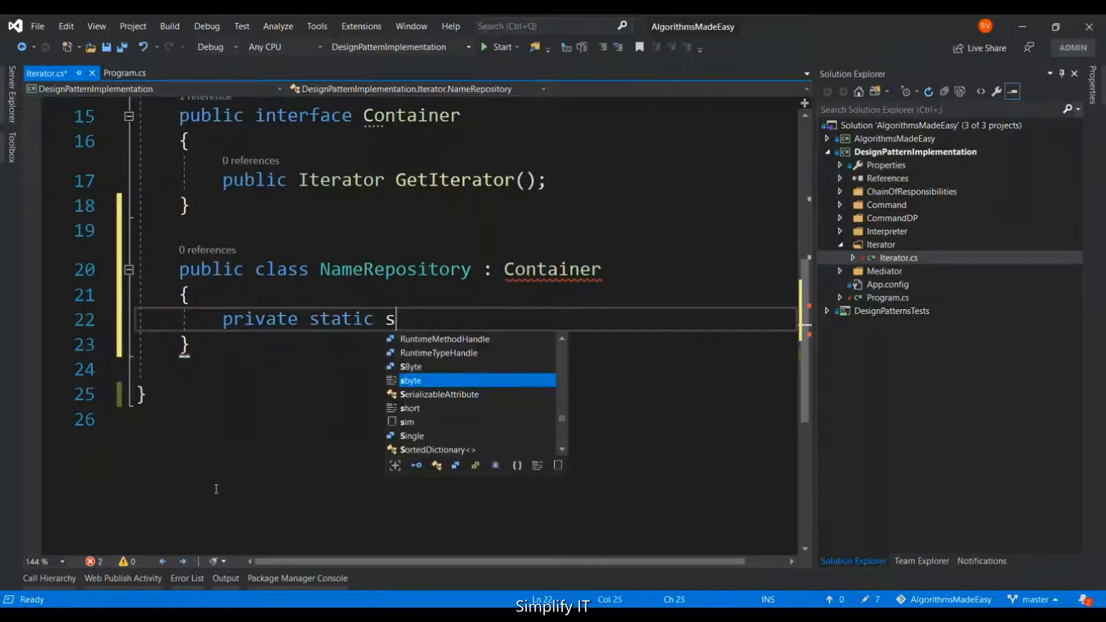
pyautogui.write('tring[]')
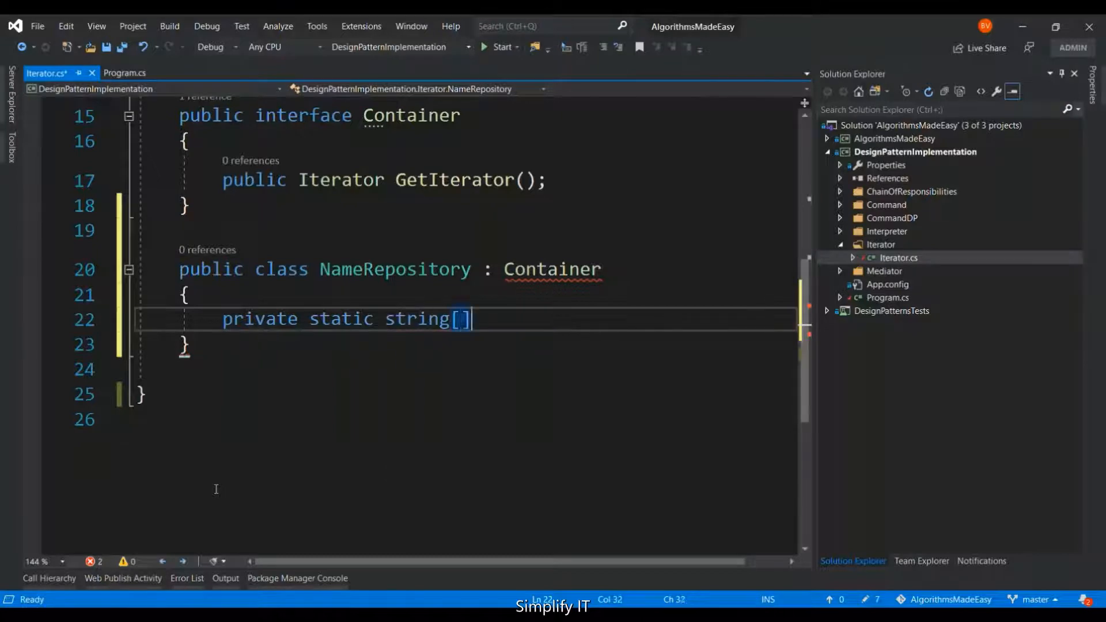
pyautogui.write('name')
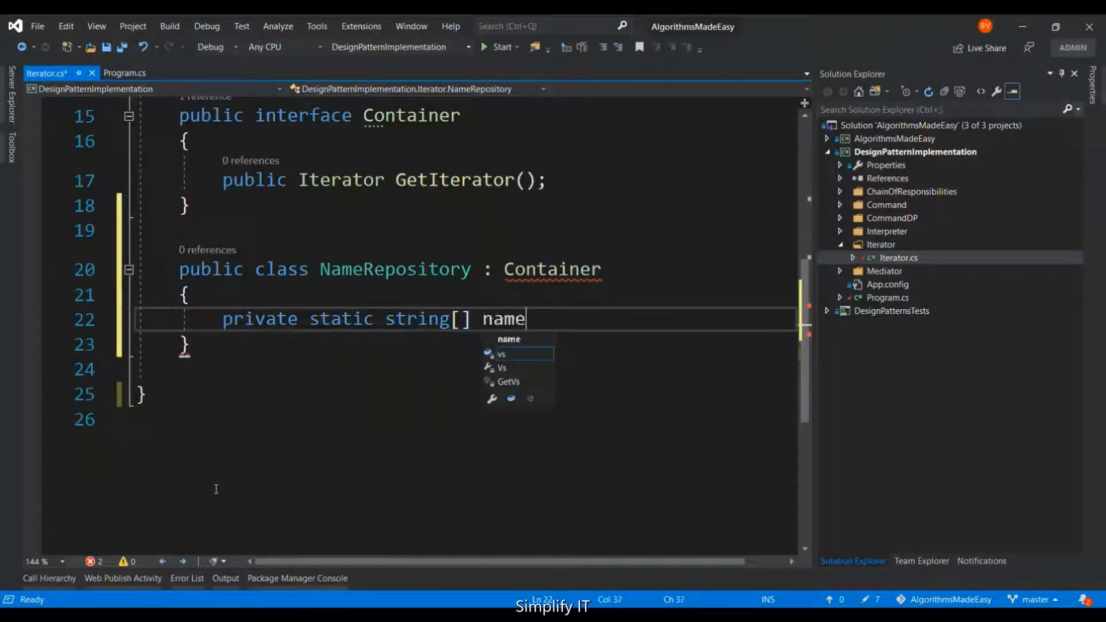
pyautogui.write('s =')
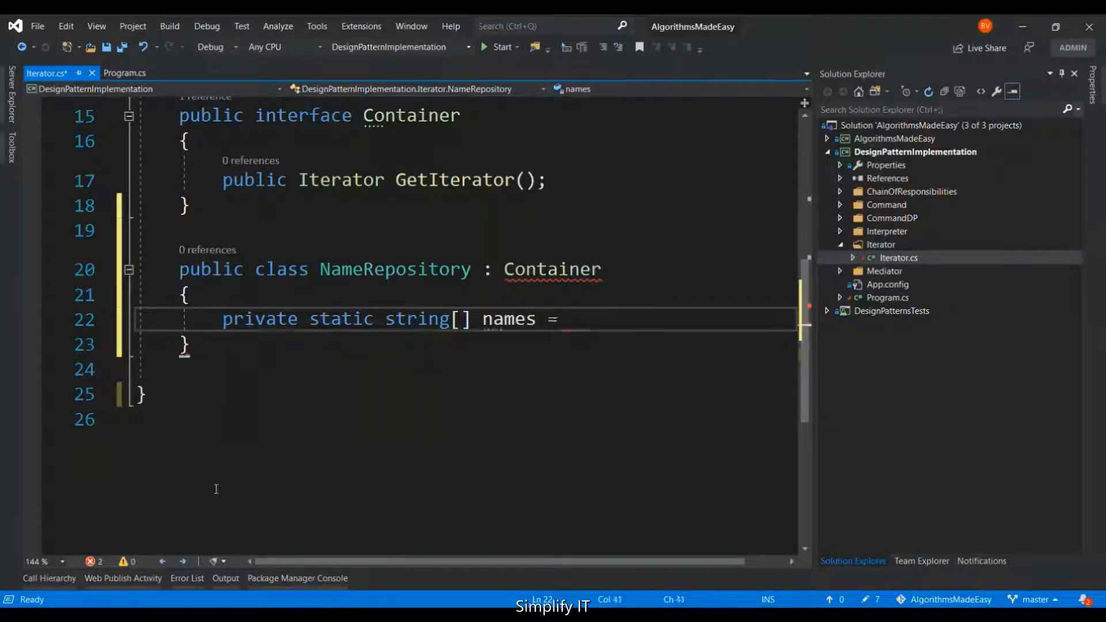
pyautogui.write('{')
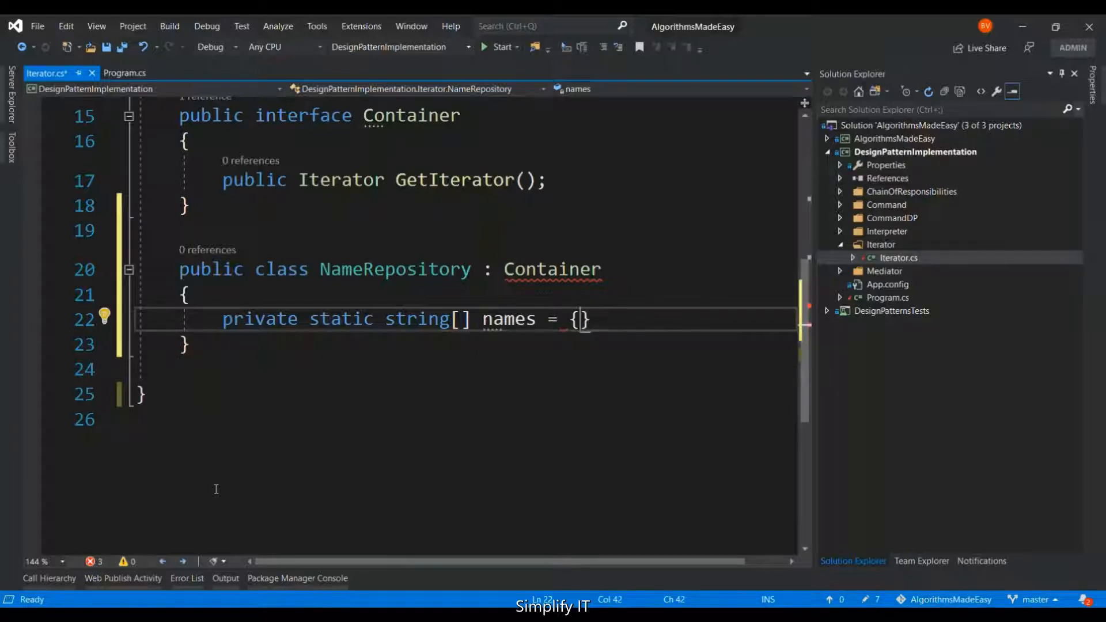
# - Fill the names array with "bharath", "kumar" and a third name starting with "g"
pyautogui.write('"bharath"')
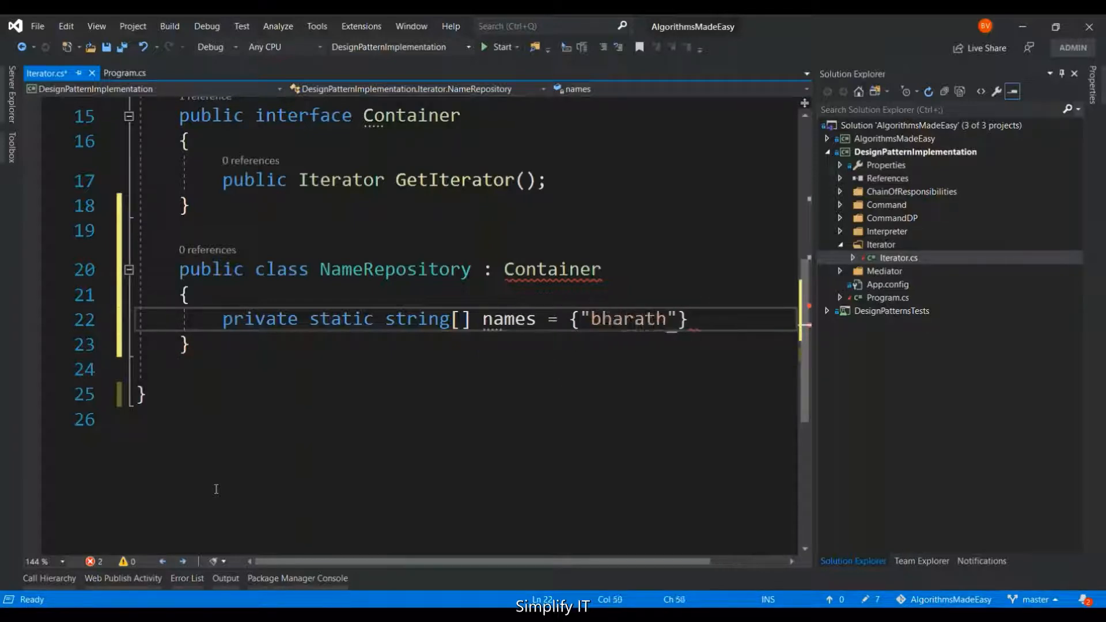
pyautogui.write(', ""')
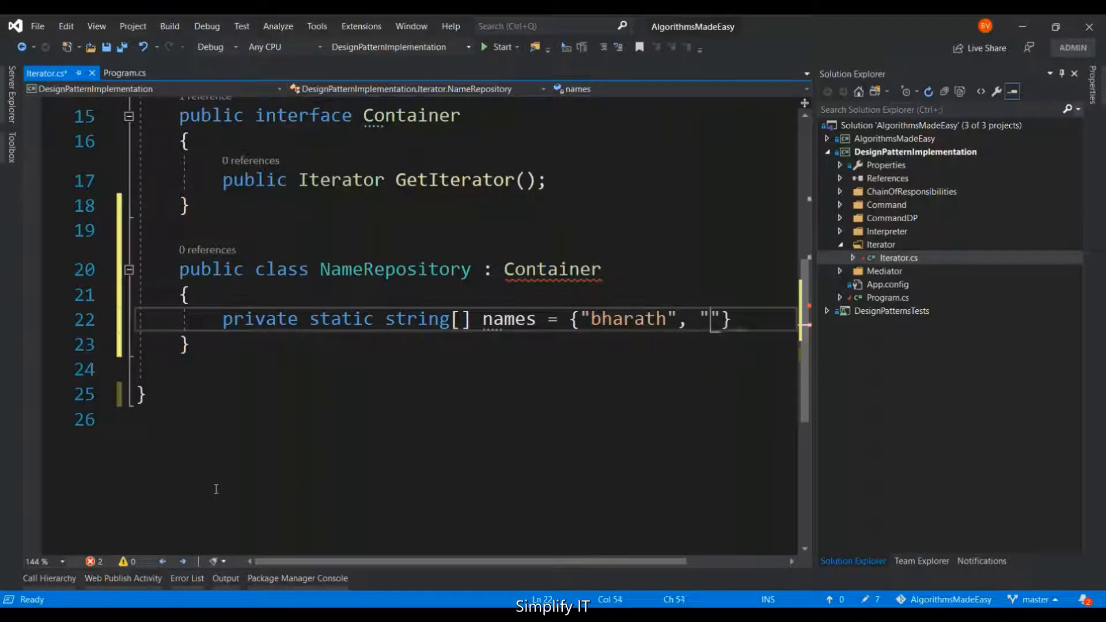
pyautogui.write('kumar')
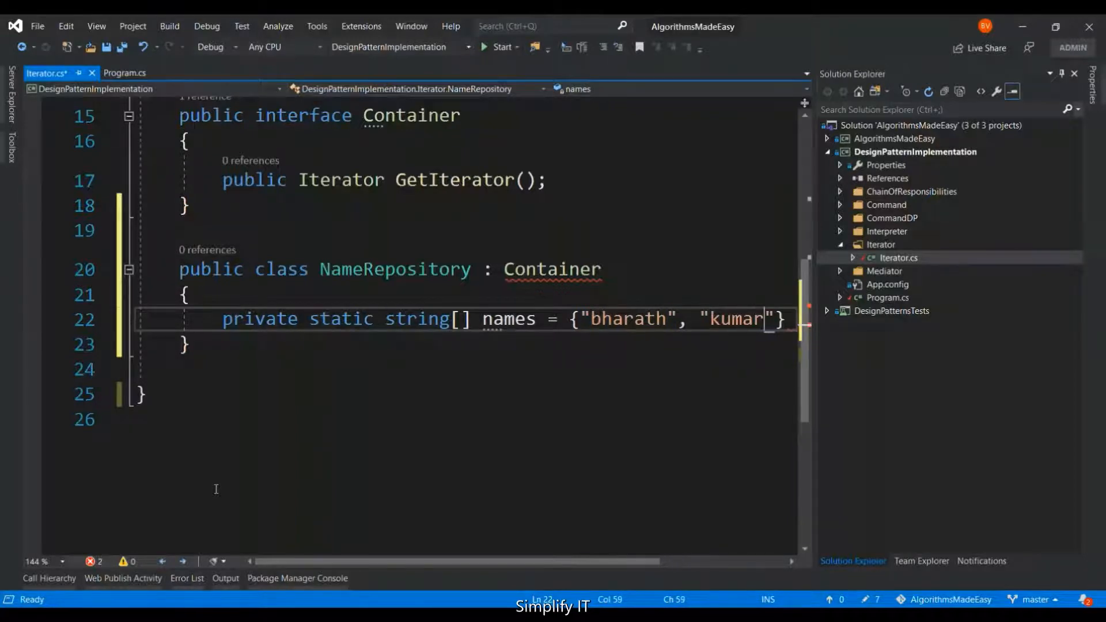
pyautogui.write('}')
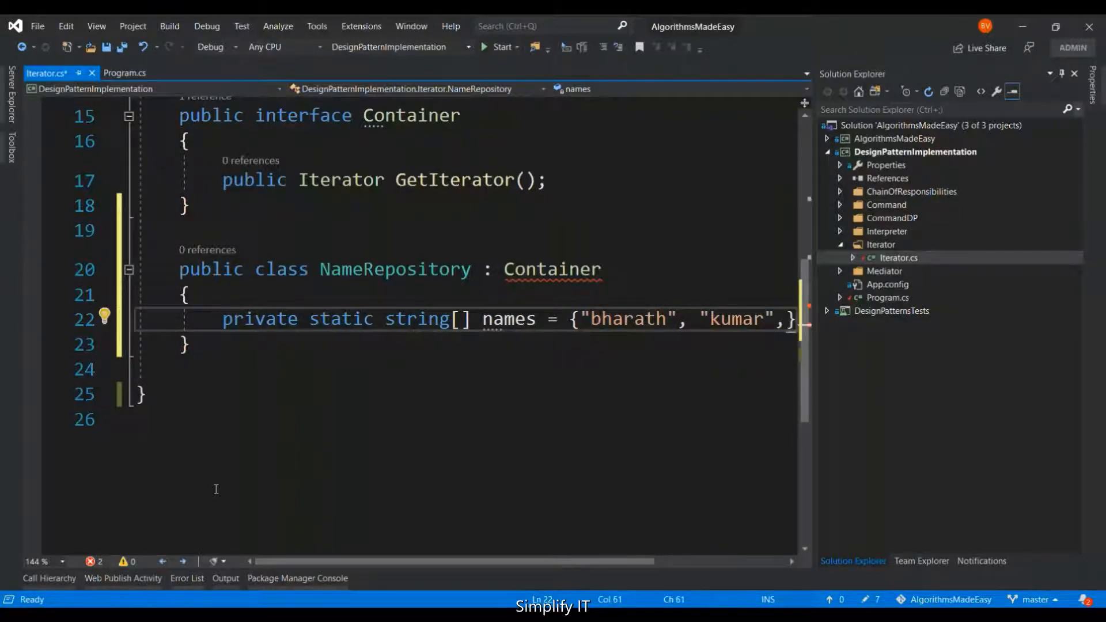
pyautogui.write(',"g')
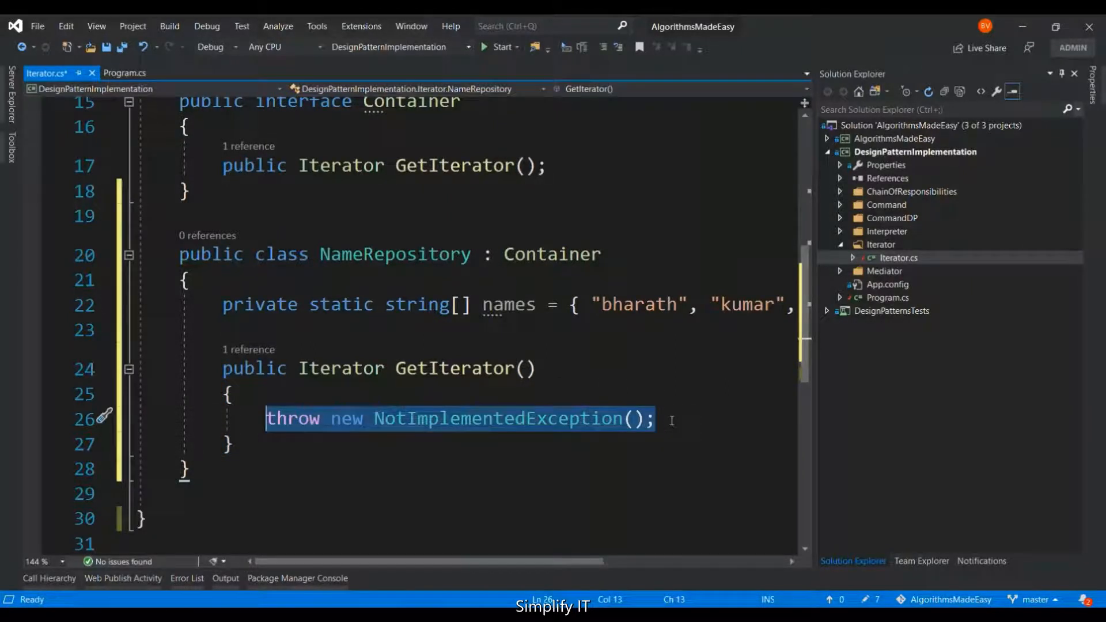
# - Make GetIterator's body 'return new NameIterator();'
pyautogui.write('r')
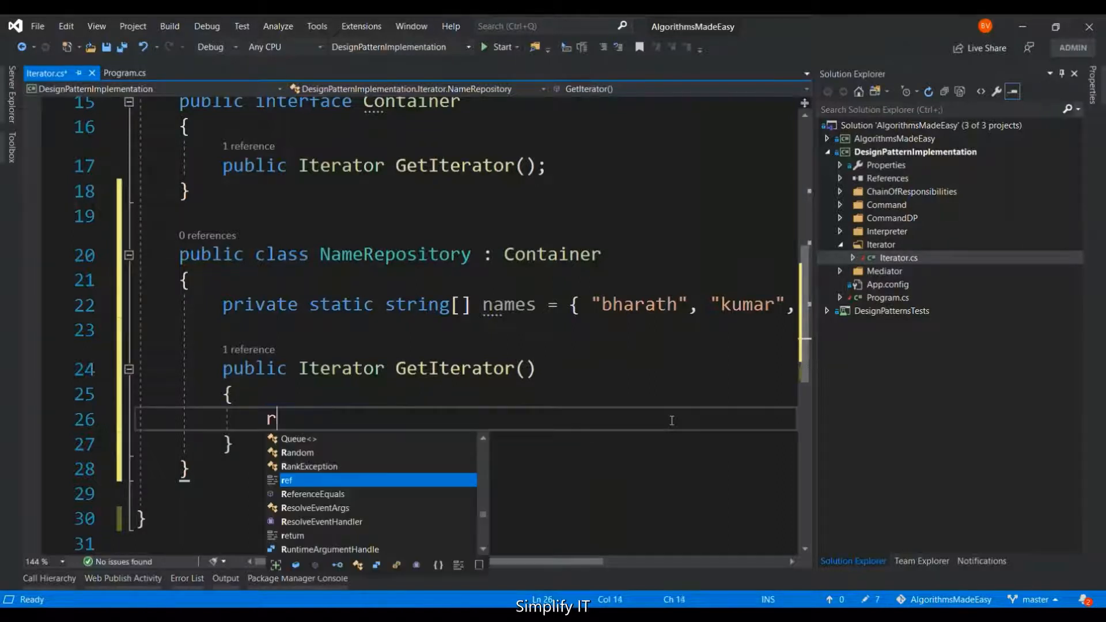
pyautogui.write('eturn')
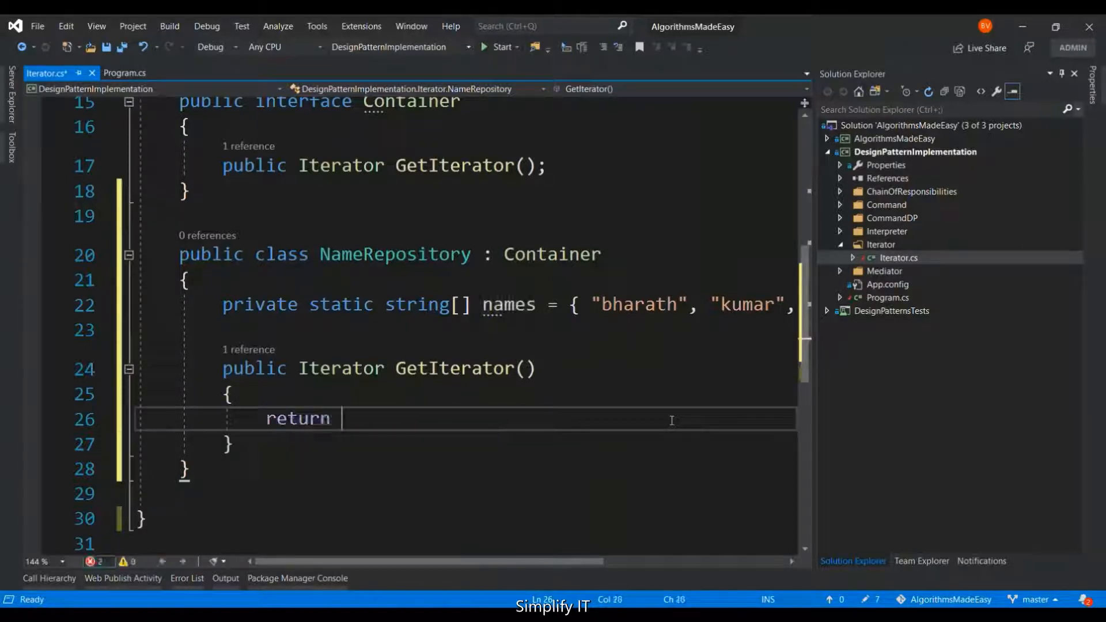
pyautogui.write('new')
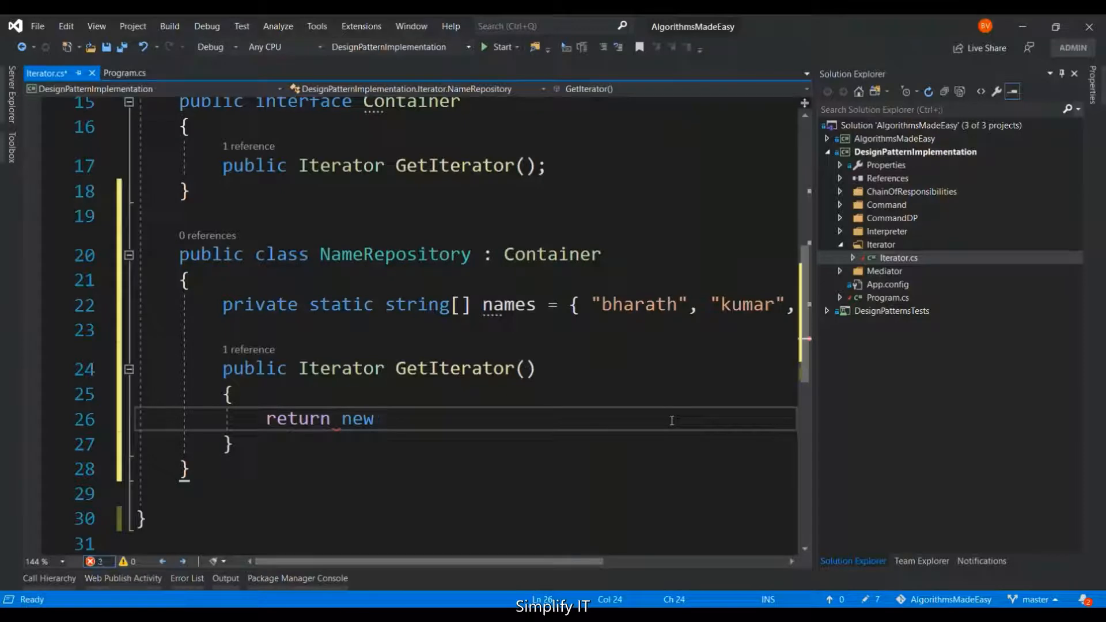
pyautogui.write('Na')
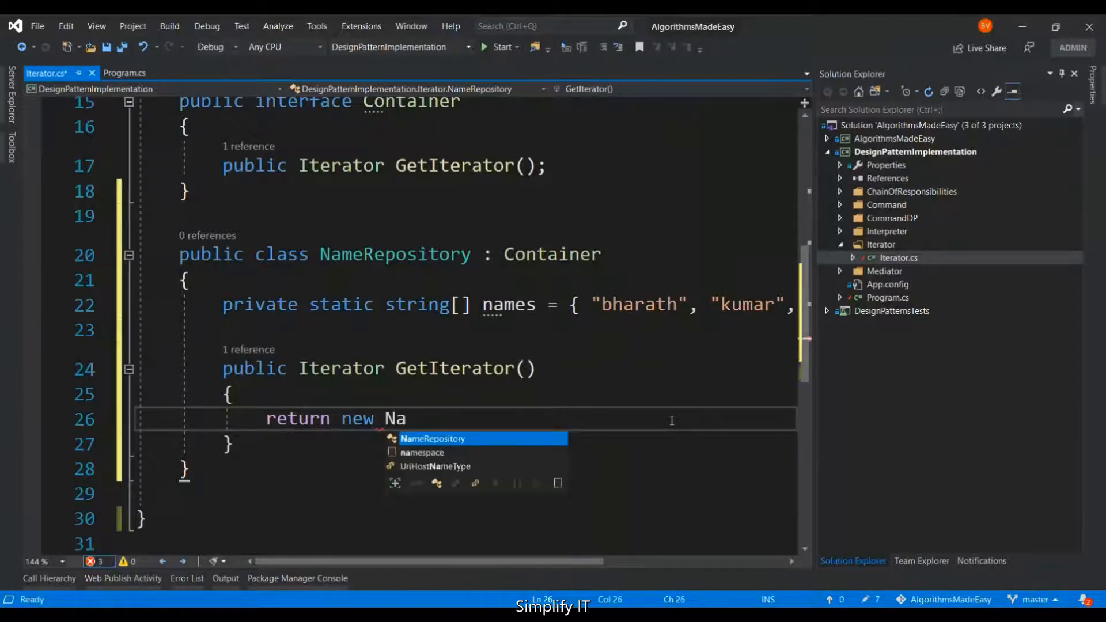
pyautogui.write('meItera')
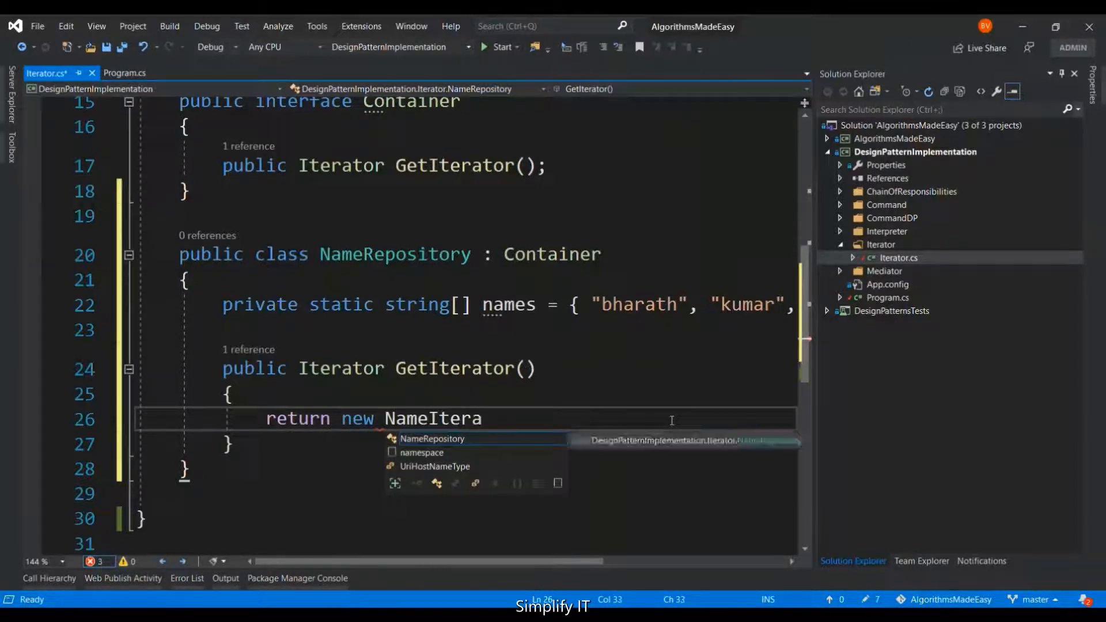
pyautogui.write('tor')
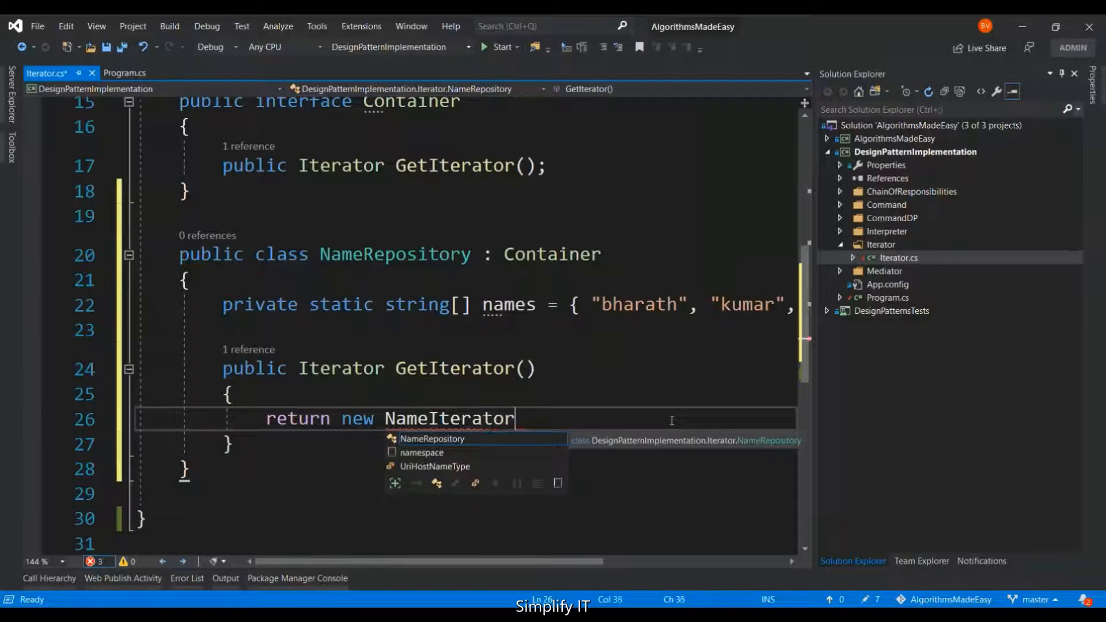
pyautogui.write('()')
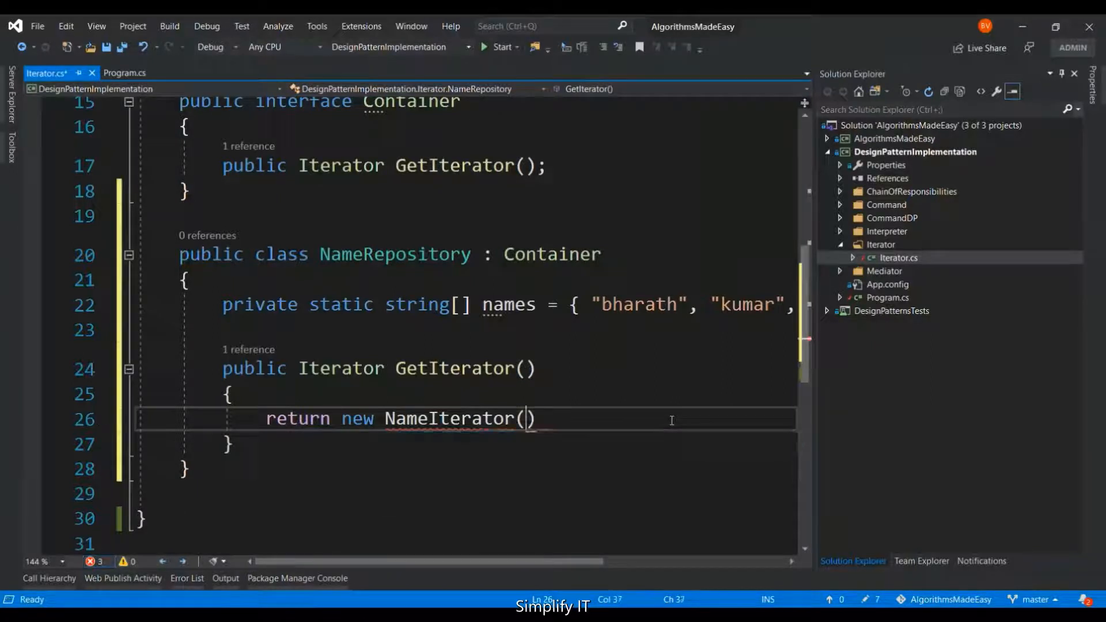
pyautogui.write(';')
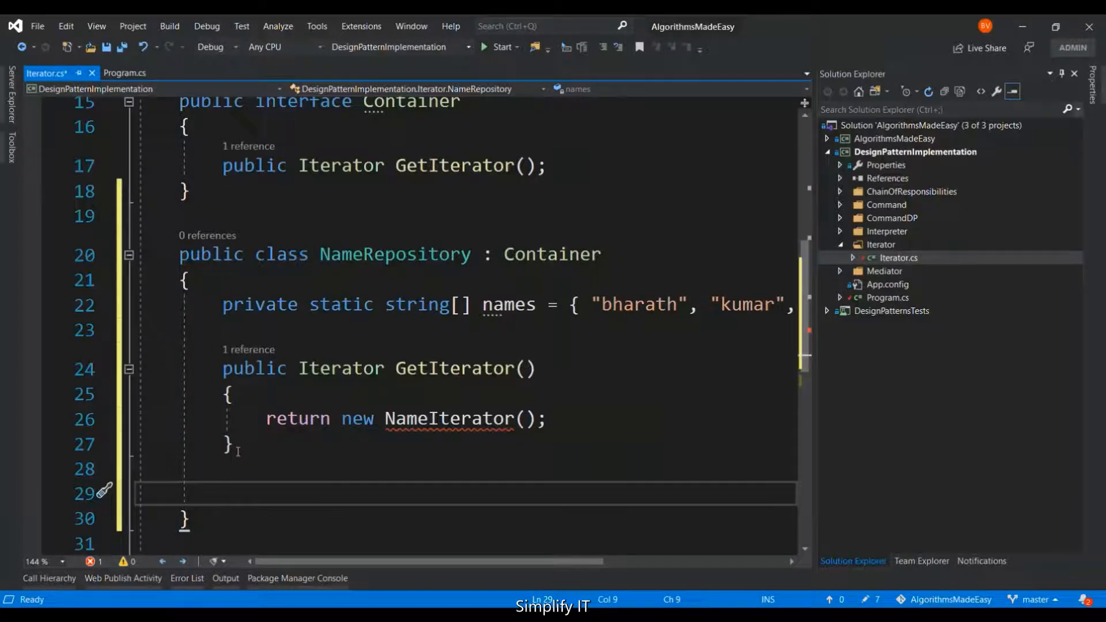
# - Write 'private class NameIterator : Iterator' nested inside NameRepository
pyautogui.write('private')
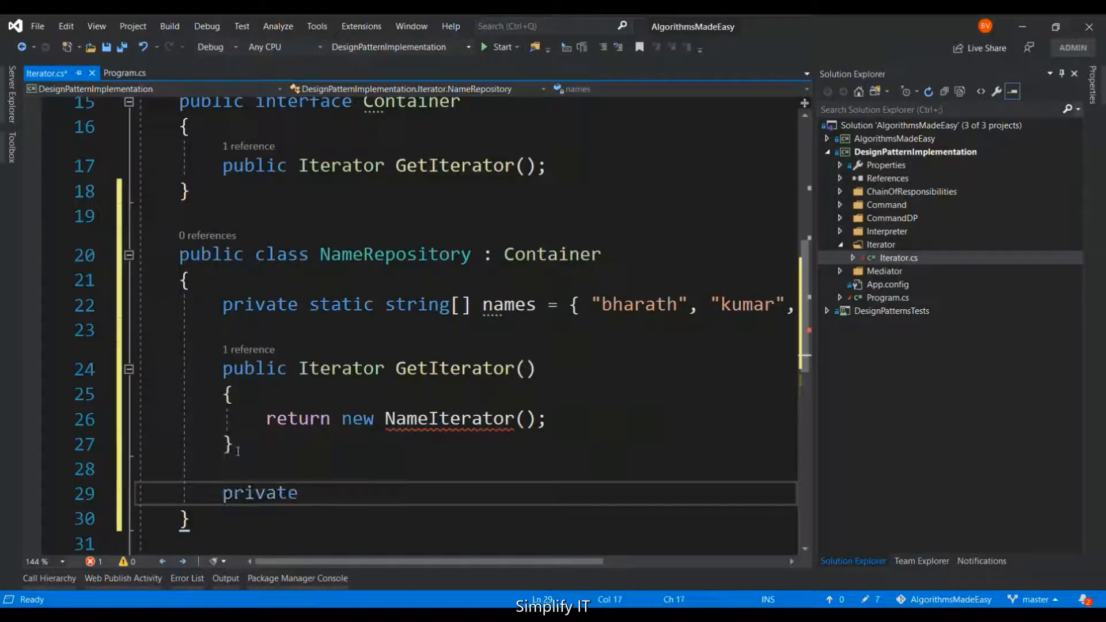
pyautogui.write('class Nam')
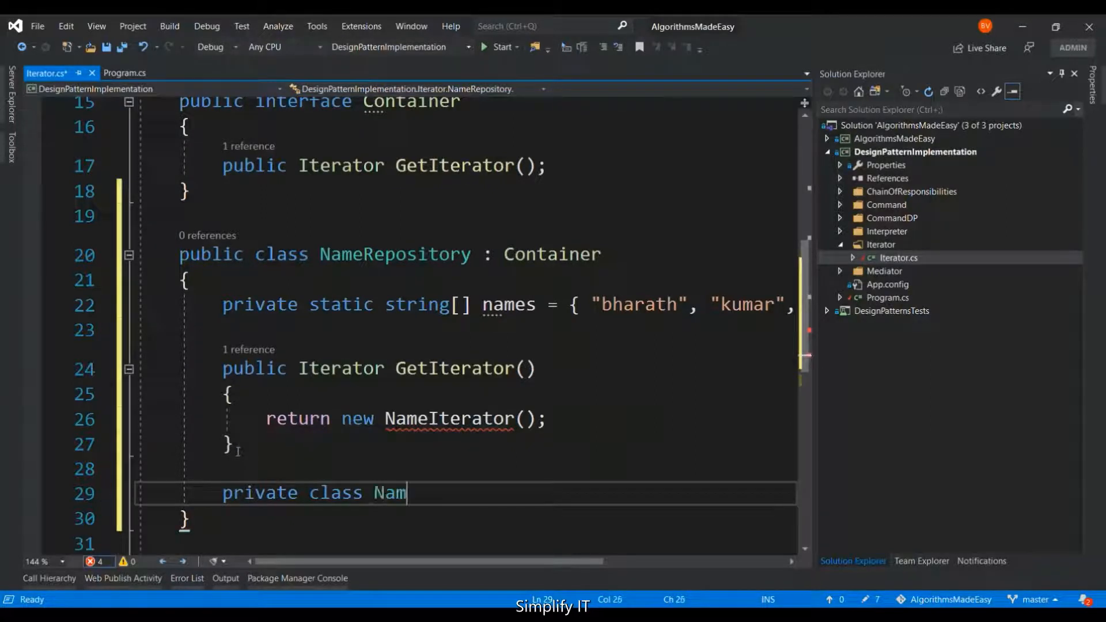
pyautogui.write('eIterator :')
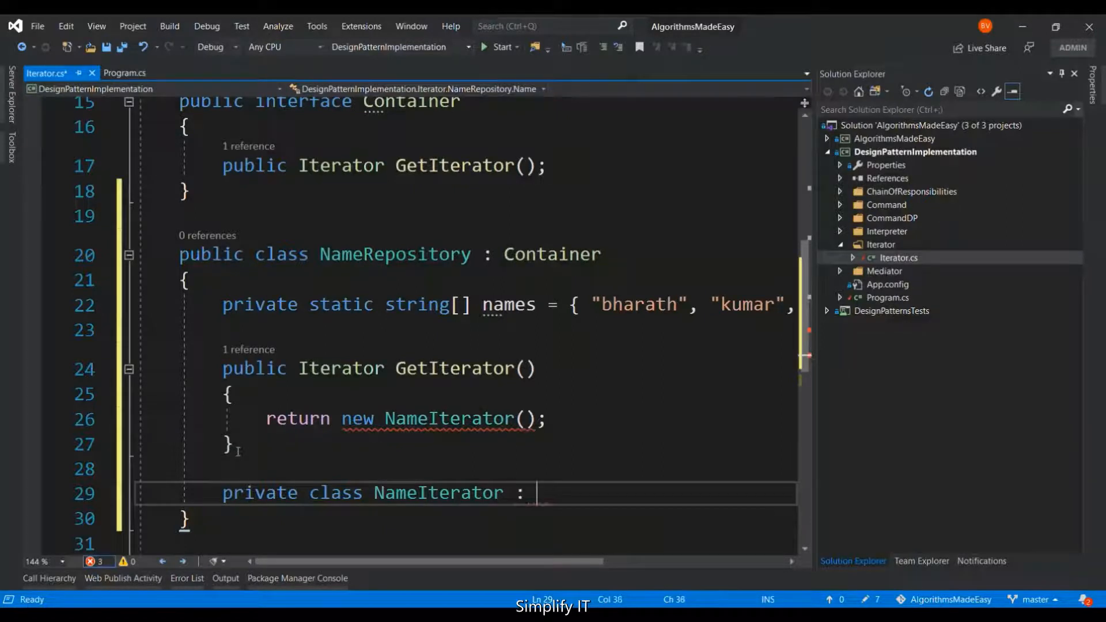
pyautogui.write('Iterator')
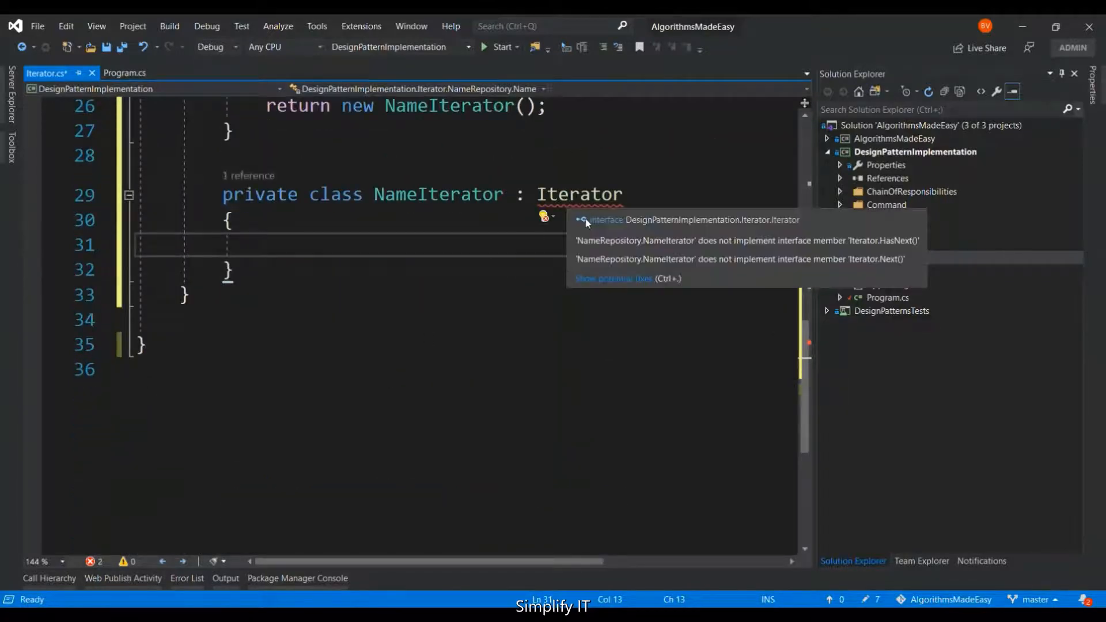
# - Use Quick Actions to implement Iterator, generating HasNext and Next stubs in NameIterator
pyautogui.click(586, 219)
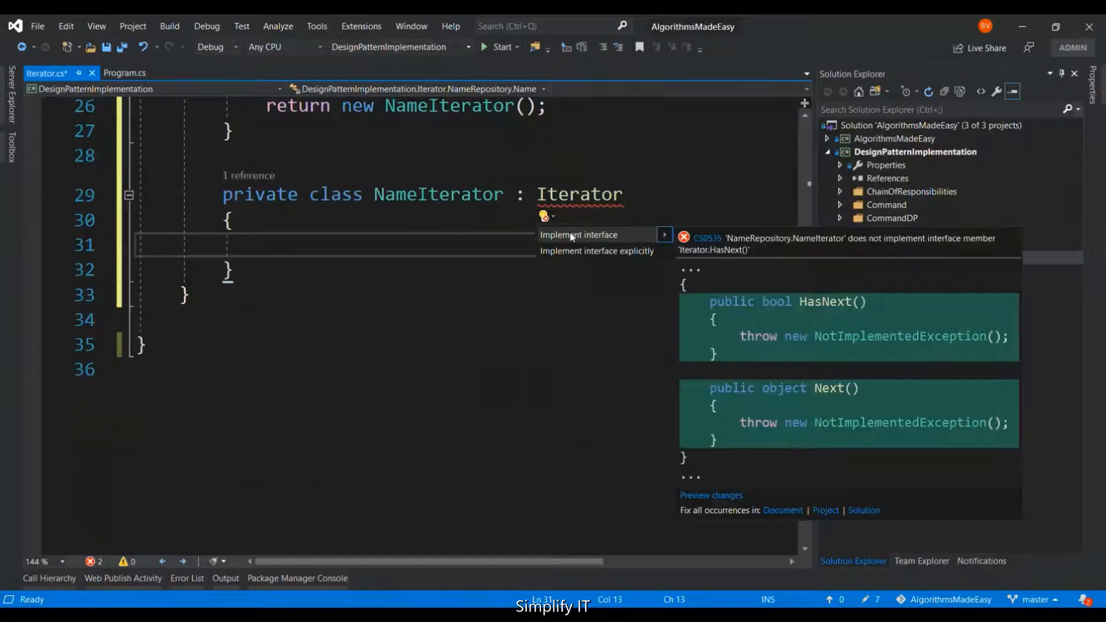
pyautogui.click(578, 235)
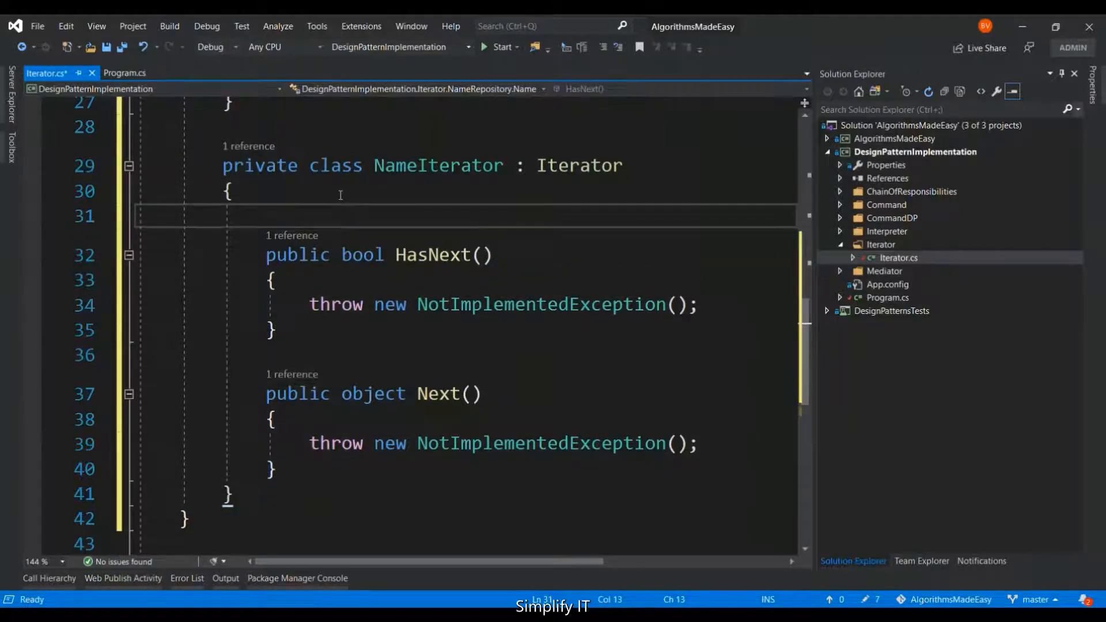
# - Declare an 'int index;' field at the top of NameIterator
pyautogui.write('int')
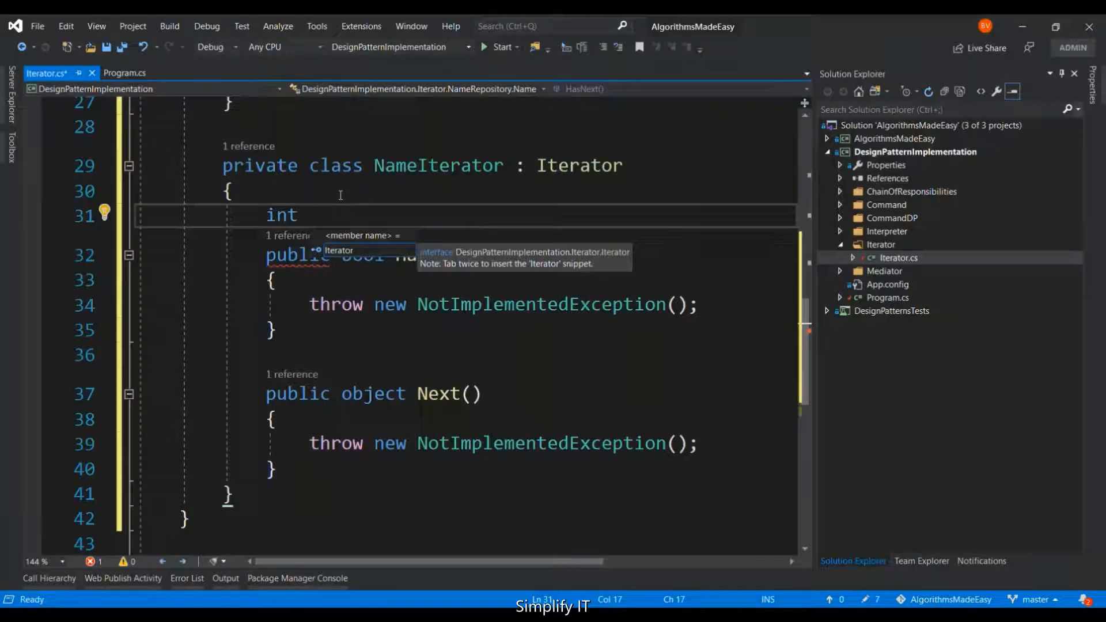
pyautogui.write('in')
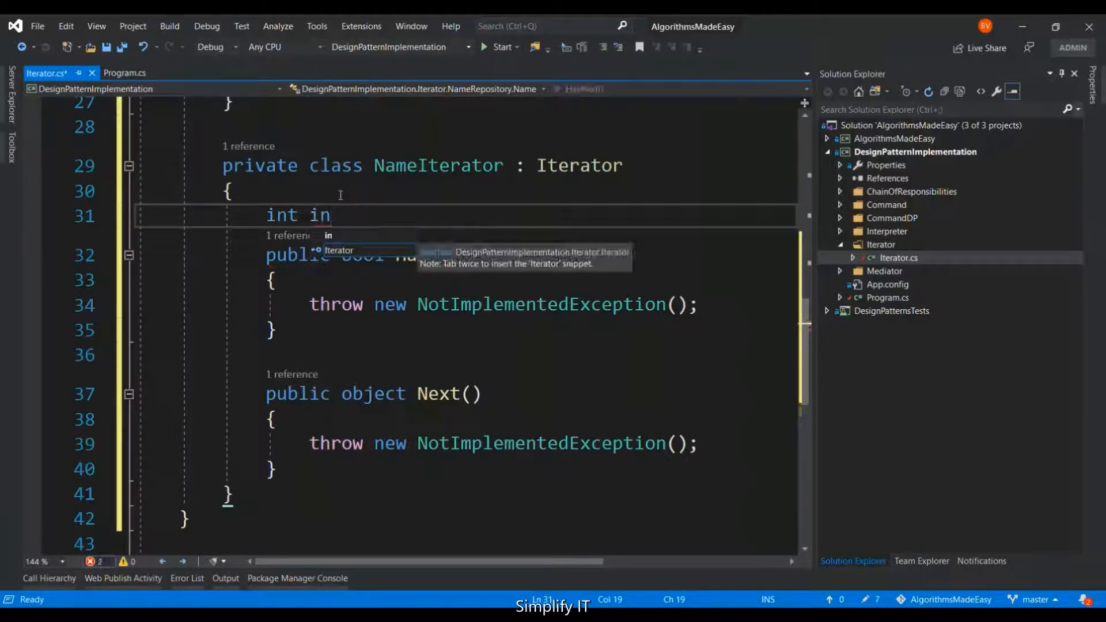
pyautogui.write('dex')
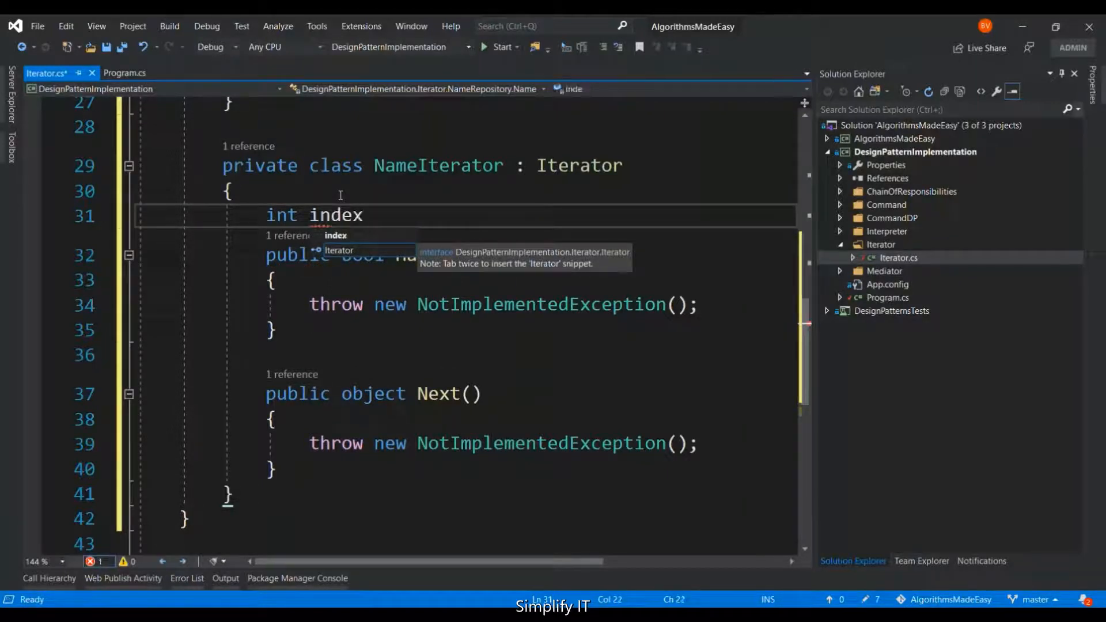
pyautogui.write(';')
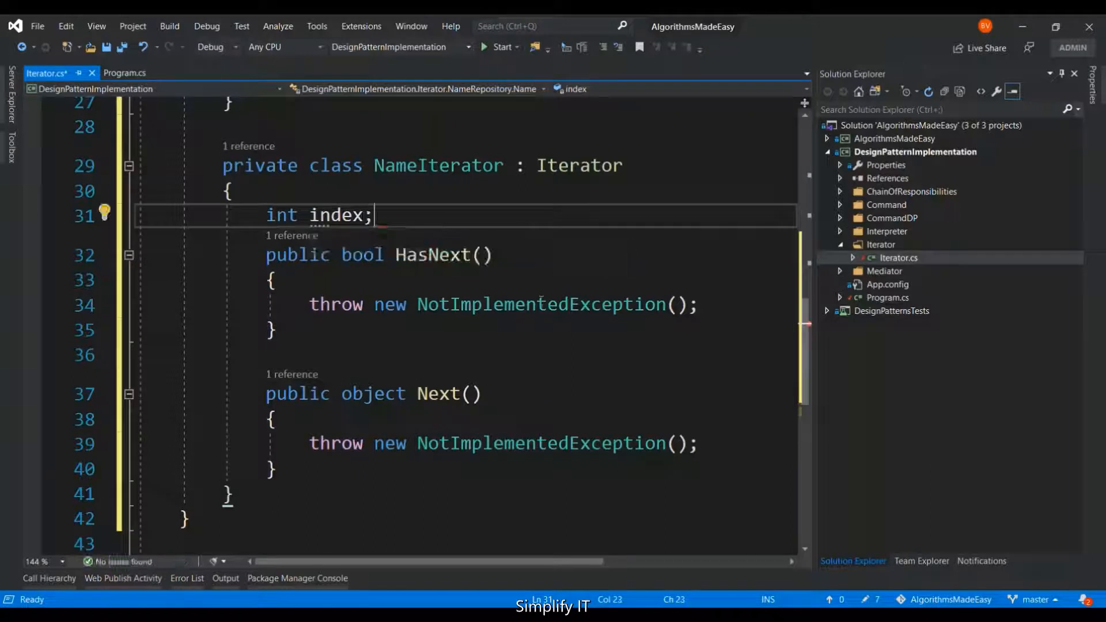
pyautogui.moveTo(519, 304)
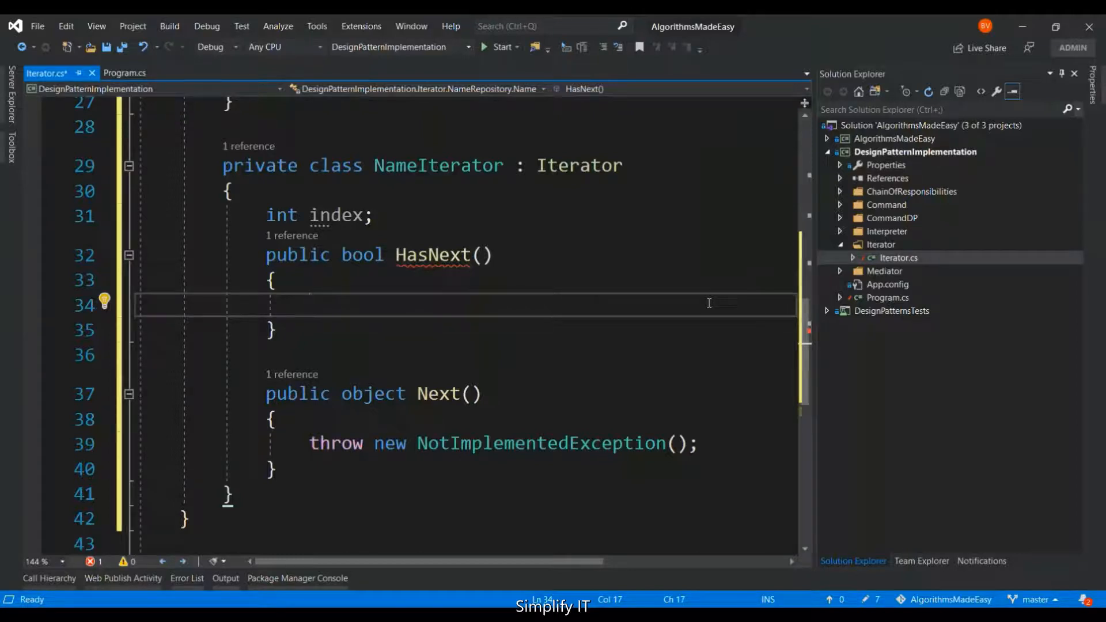
# - In HasNext, return true when index < names.Length
pyautogui.write('if')
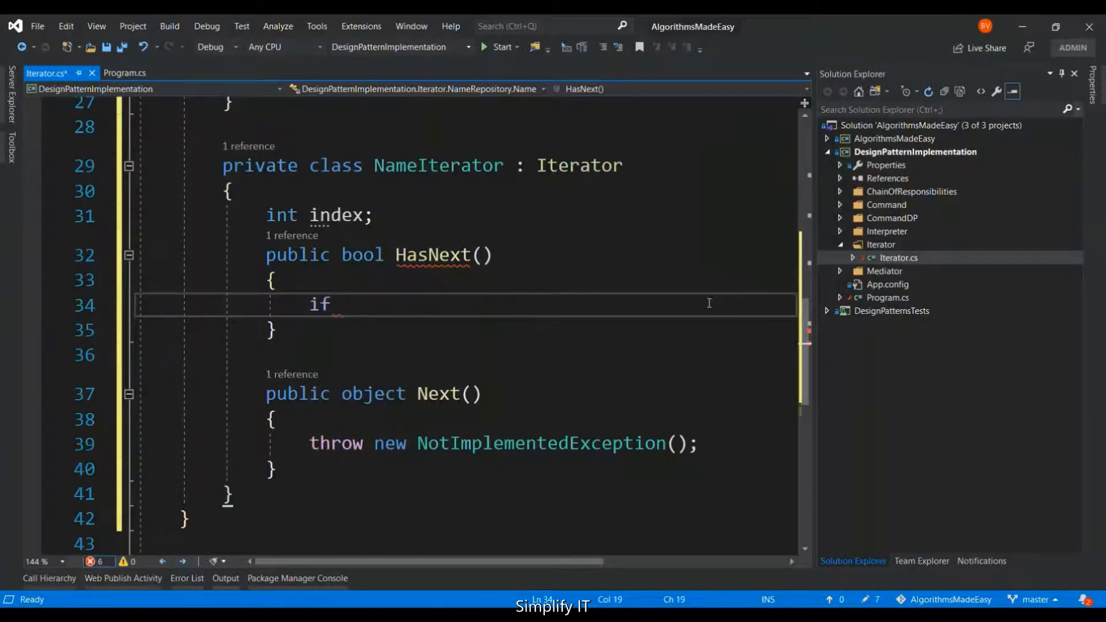
pyautogui.write('(in)')
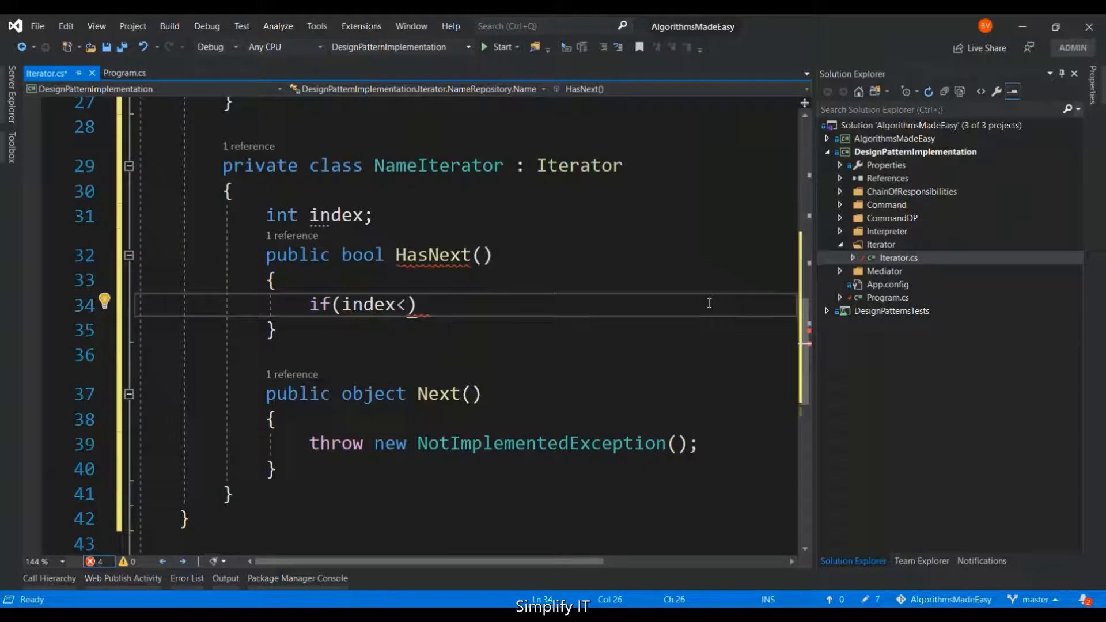
pyautogui.write('name')
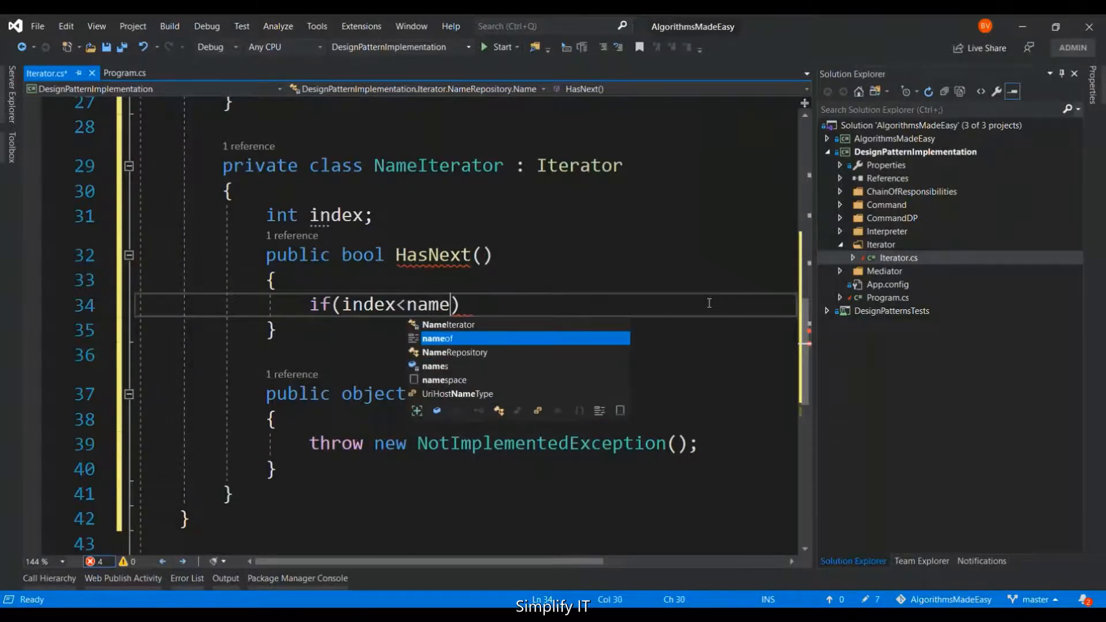
pyautogui.write('s')
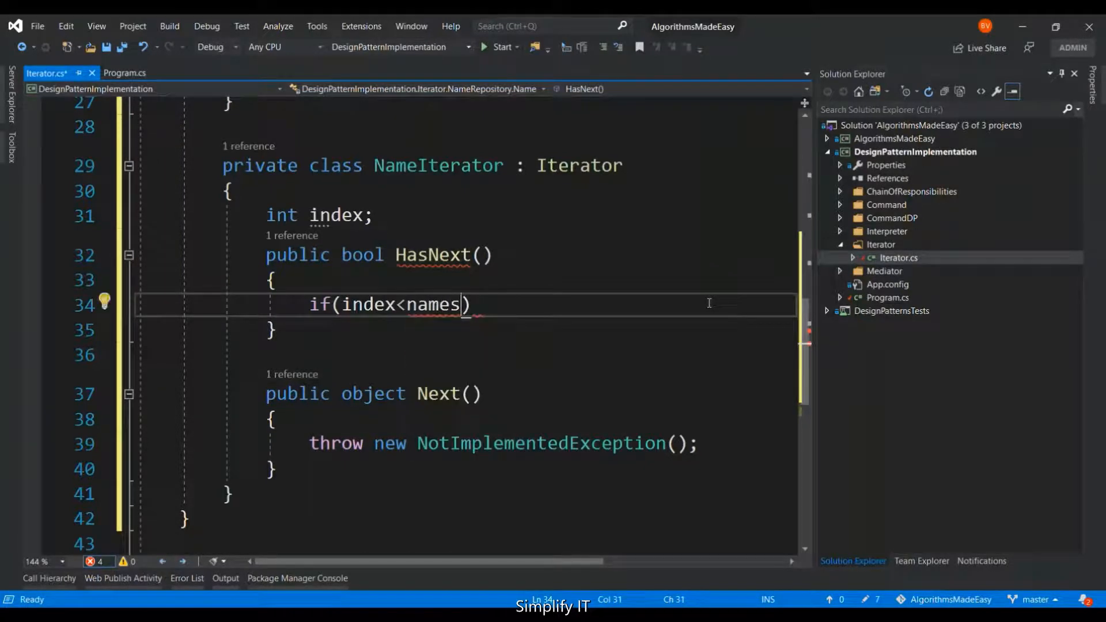
pyautogui.write('.Length')
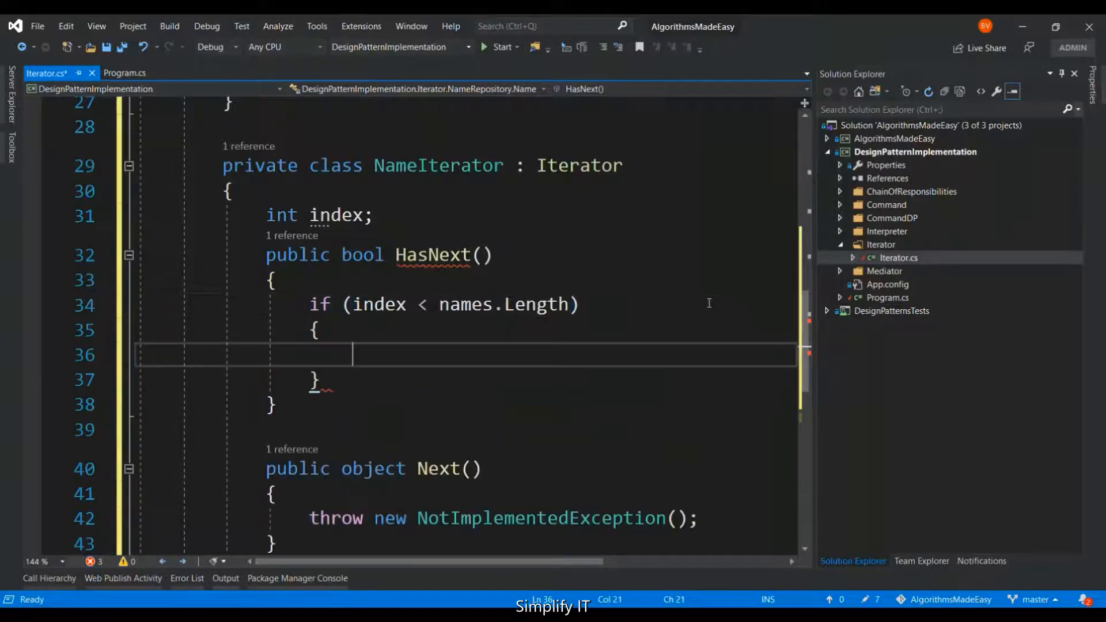
pyautogui.write('r')
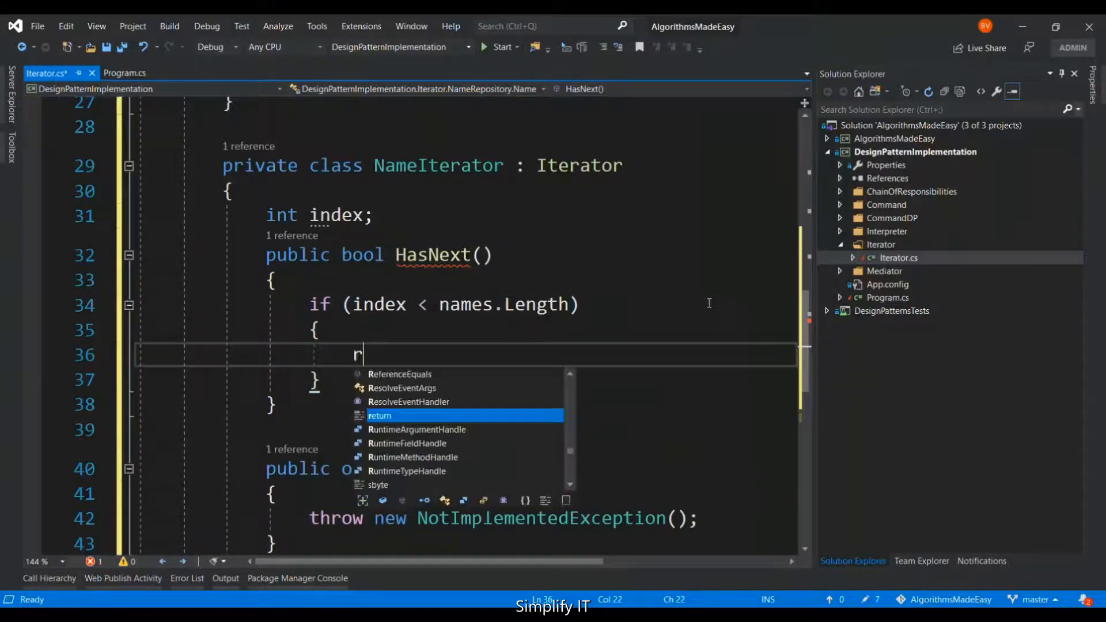
pyautogui.write('eturn')
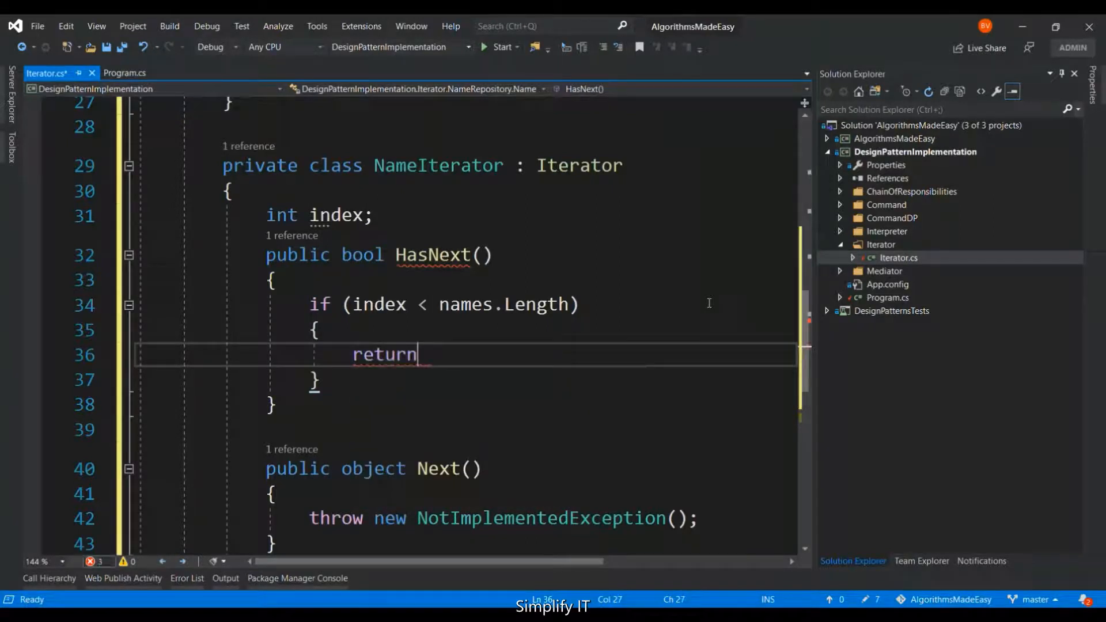
pyautogui.write('true;')
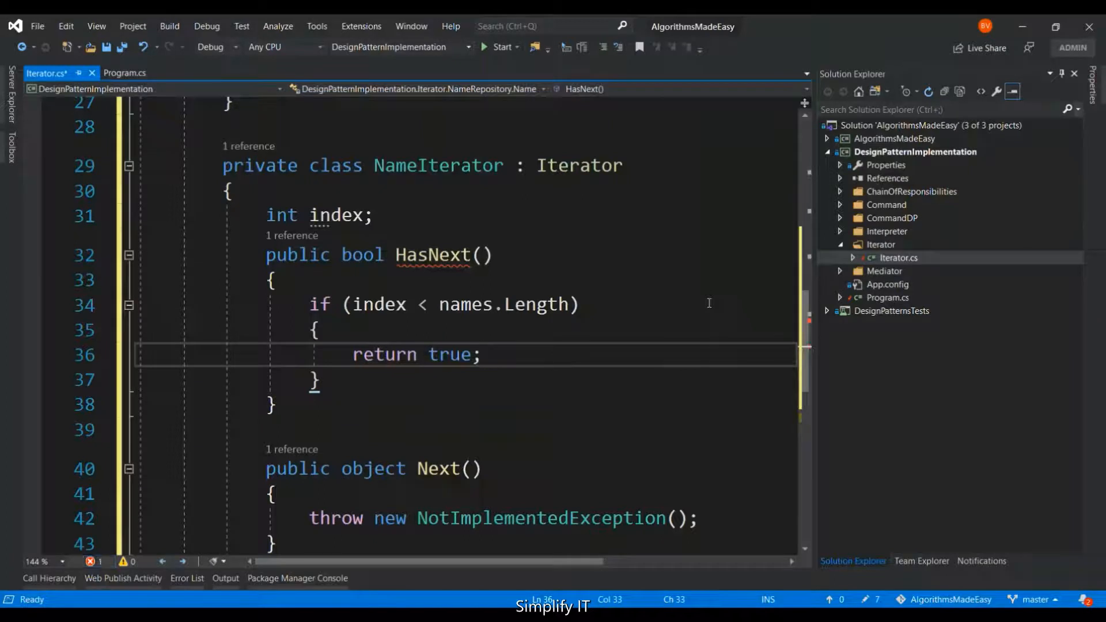
pyautogui.doubleClick(384, 353)
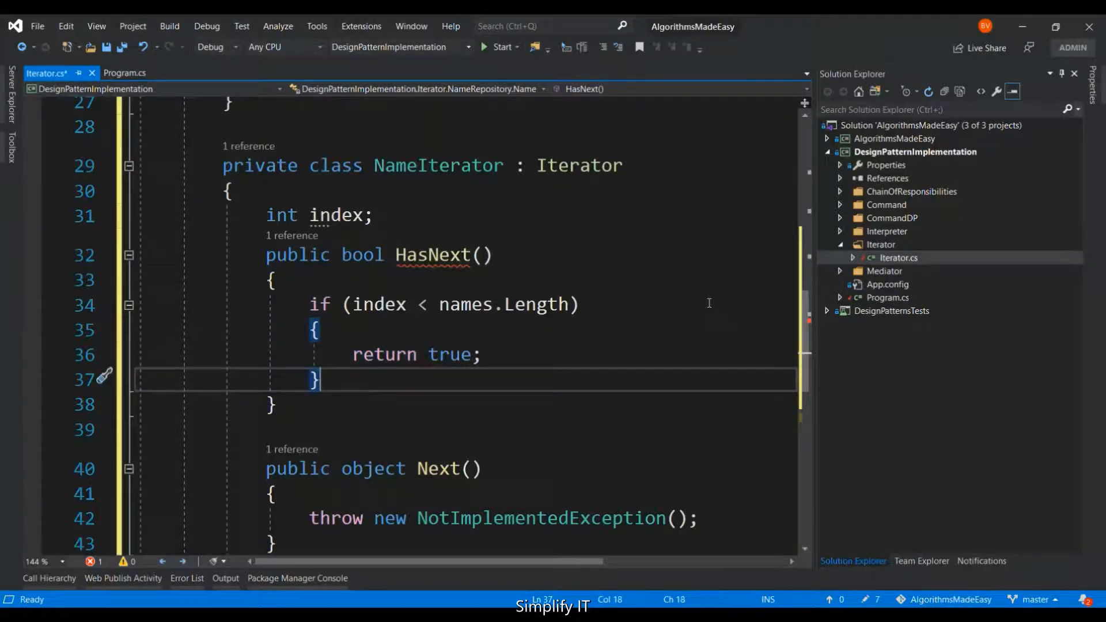
# - Add 'return false;' after the if block and clear Next's placeholder exception
pyautogui.write('return')
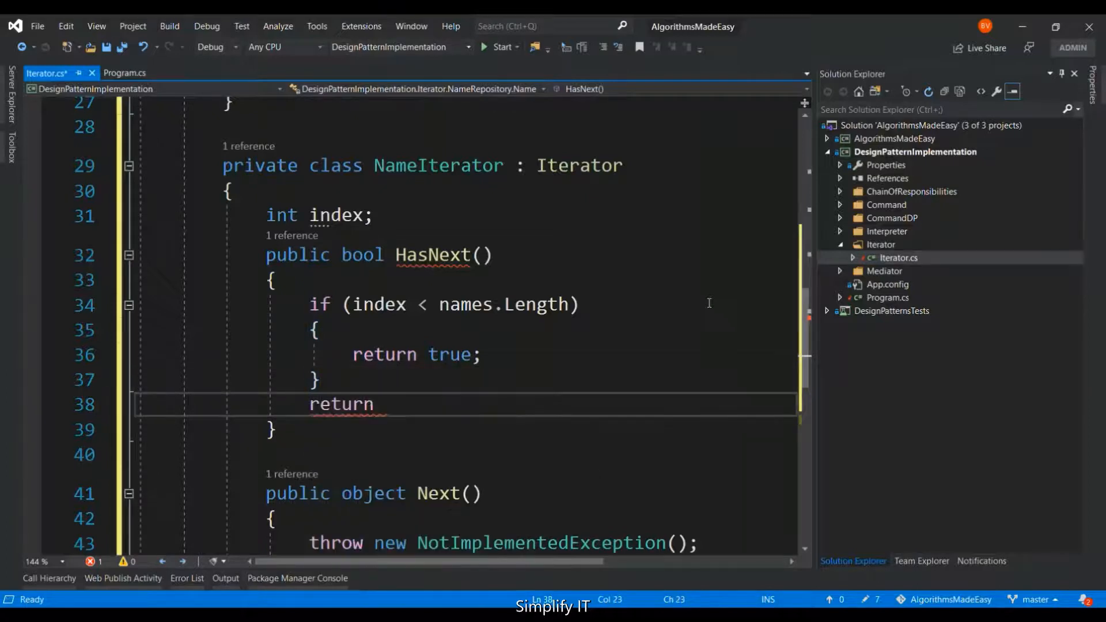
pyautogui.write('false;')
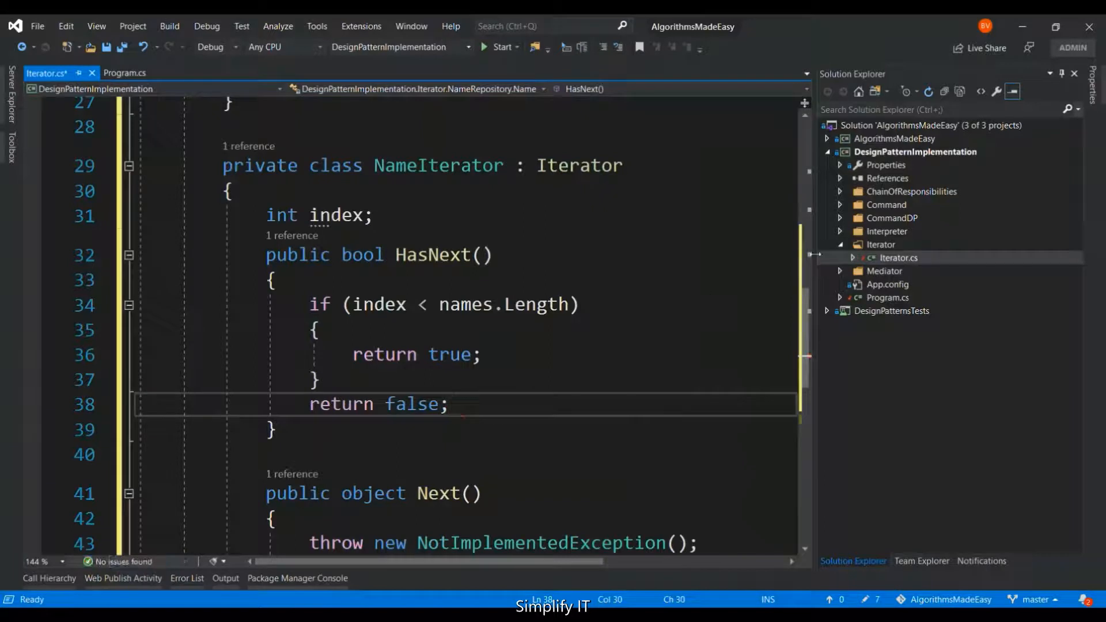
pyautogui.doubleClick(341, 403)
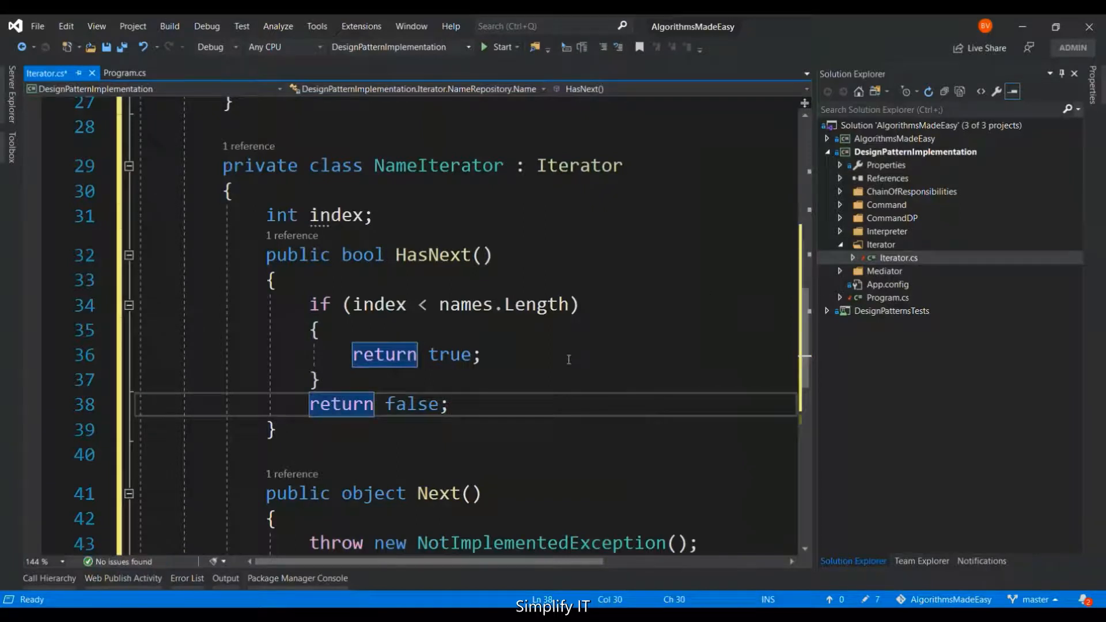
pyautogui.scroll(-3)
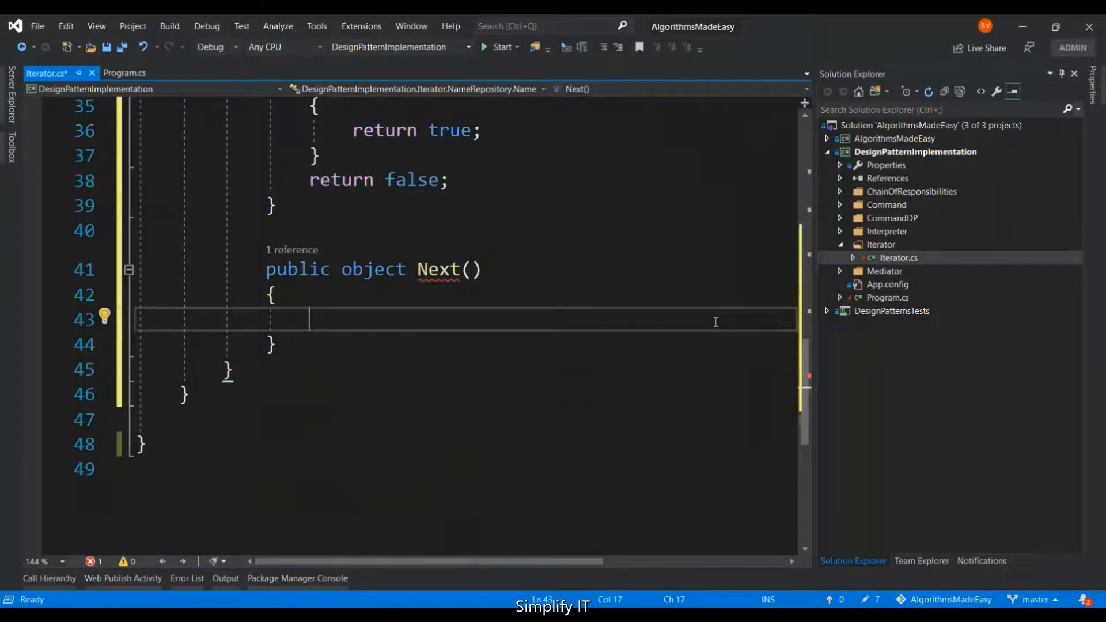
# - In Next, start an 'if (HasNext())' block returning from the names array
pyautogui.write('i')
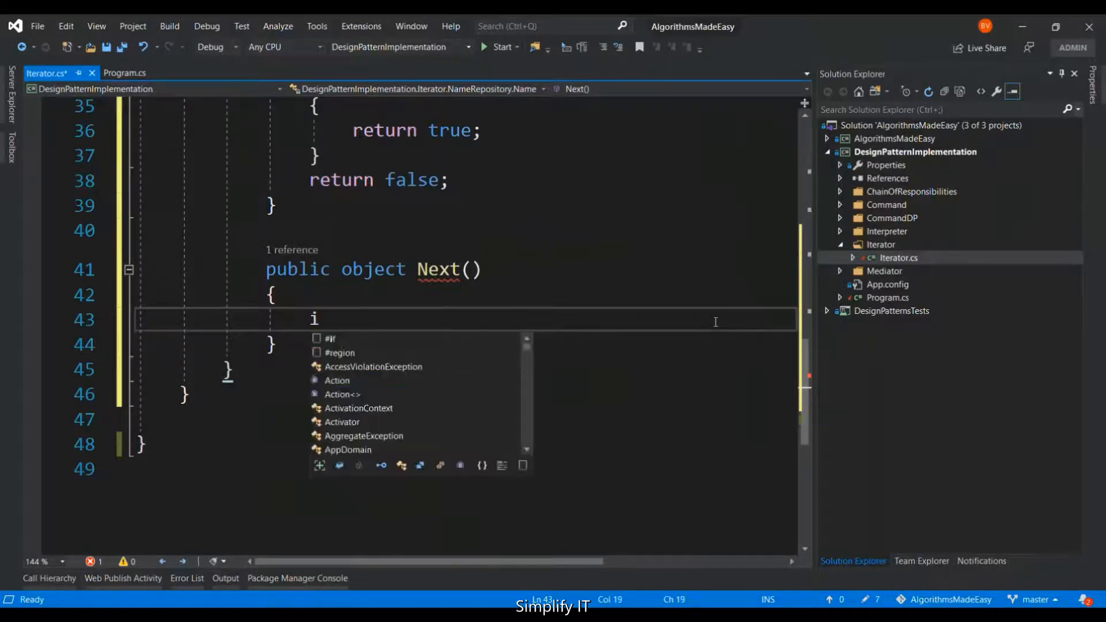
pyautogui.write('f(')
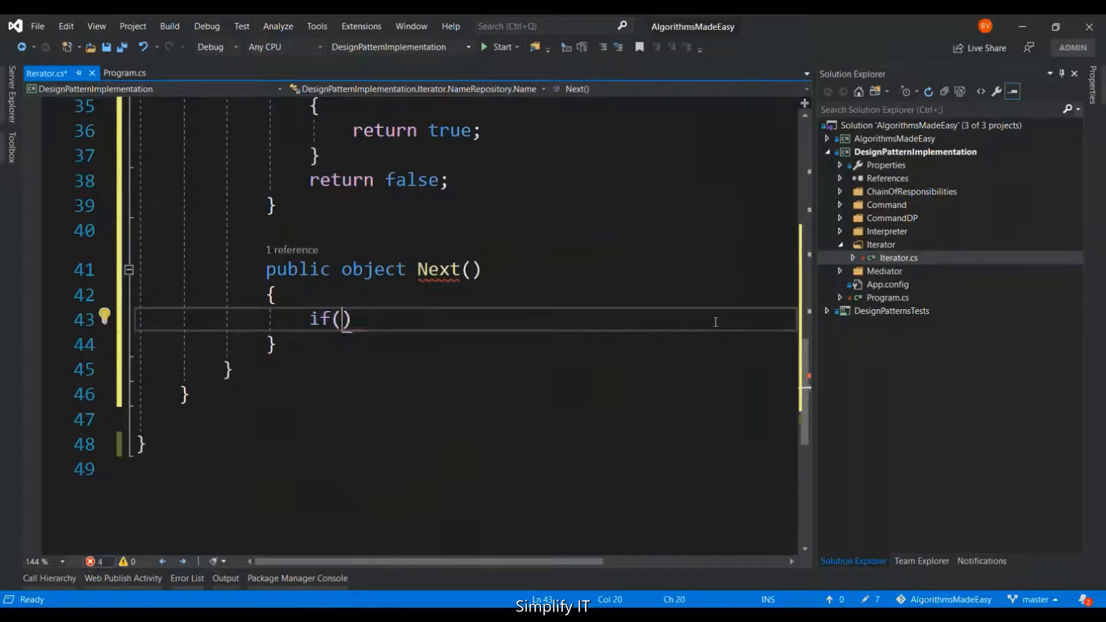
pyautogui.write('HasNext()')
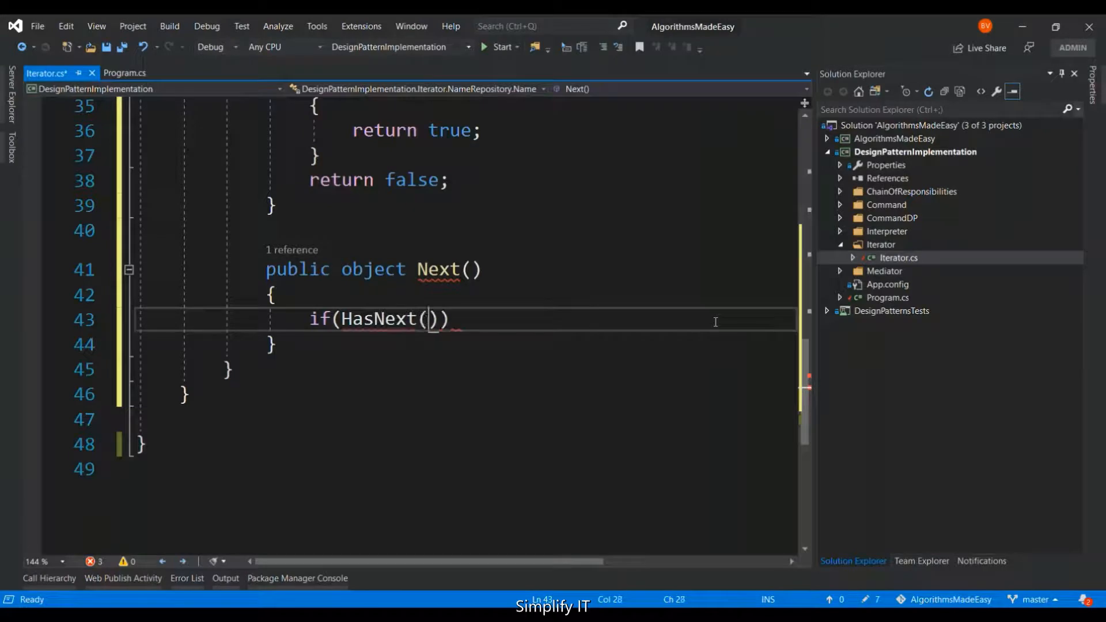
pyautogui.write('{ }')
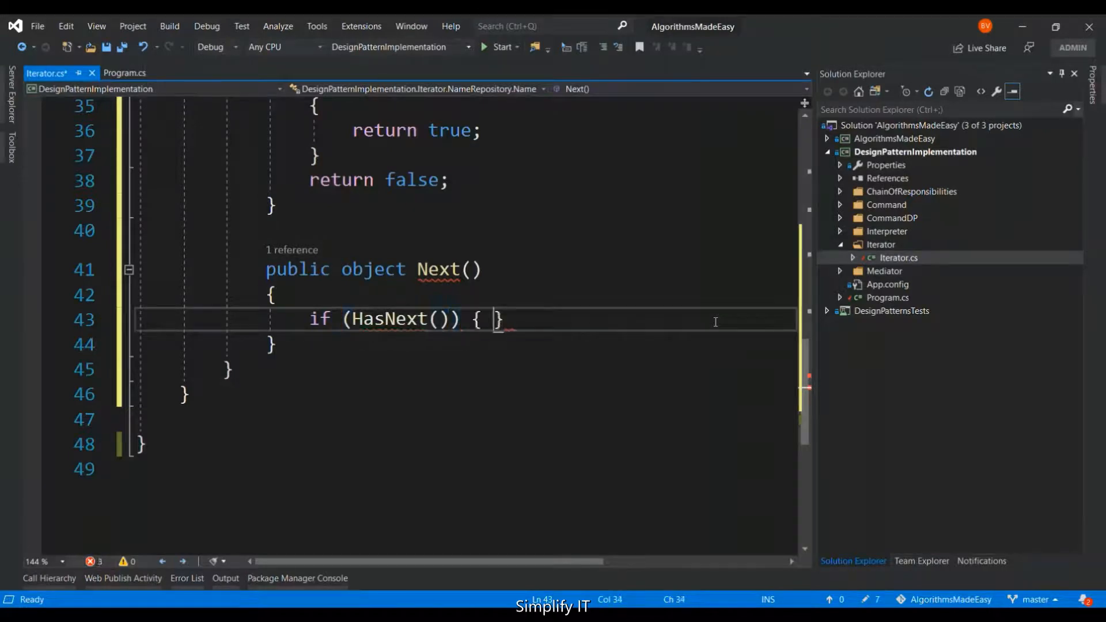
pyautogui.write('return')
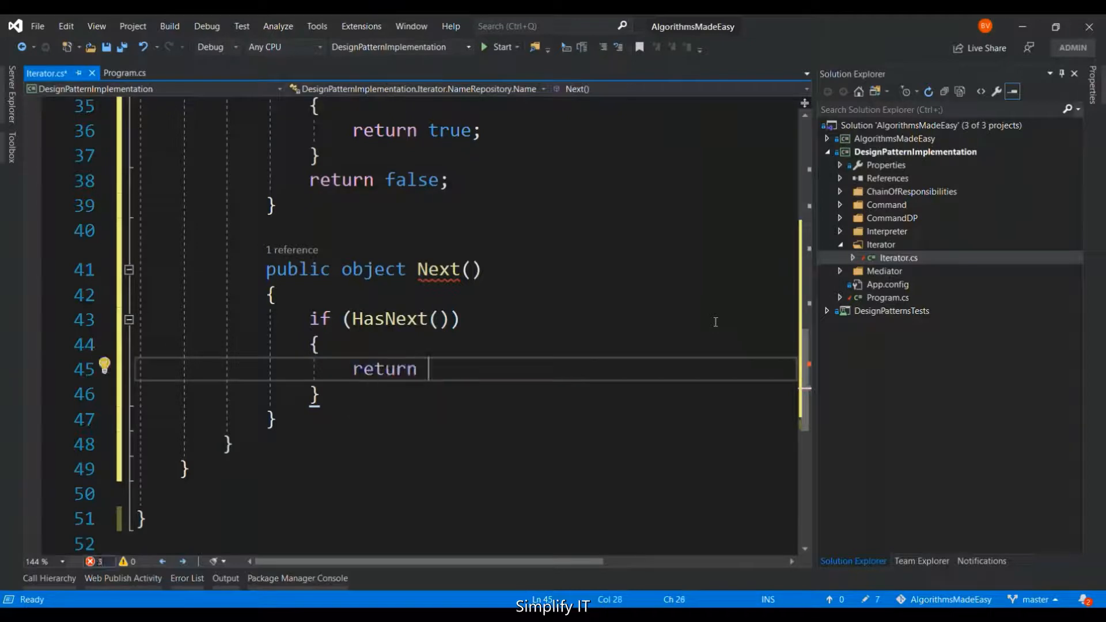
pyautogui.write('ma')
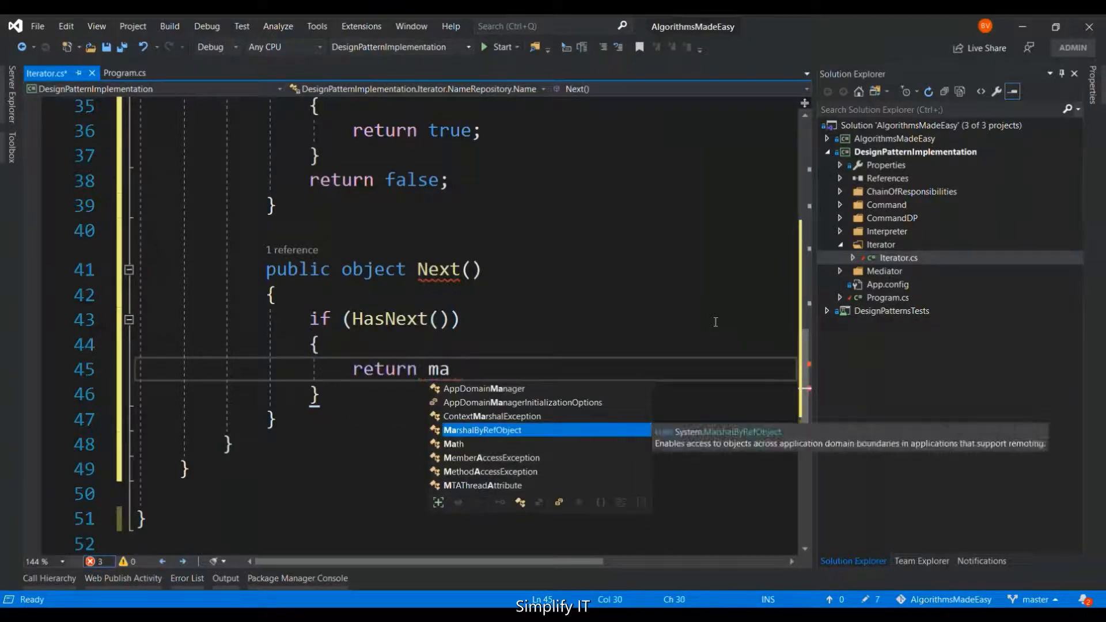
pyautogui.write('me')
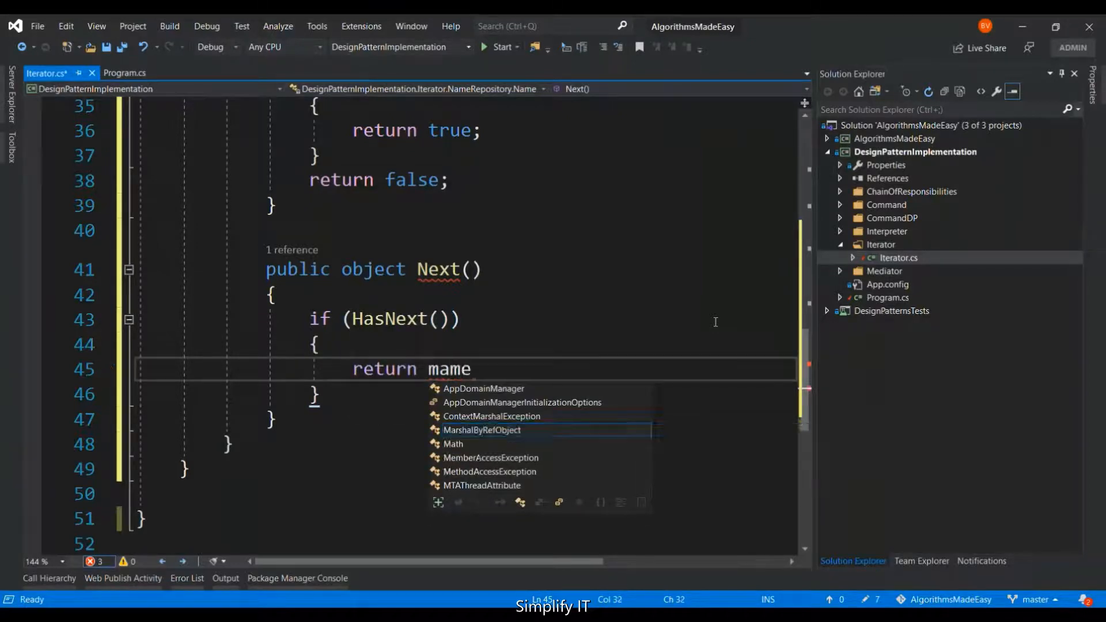
pyautogui.press('Backspace')
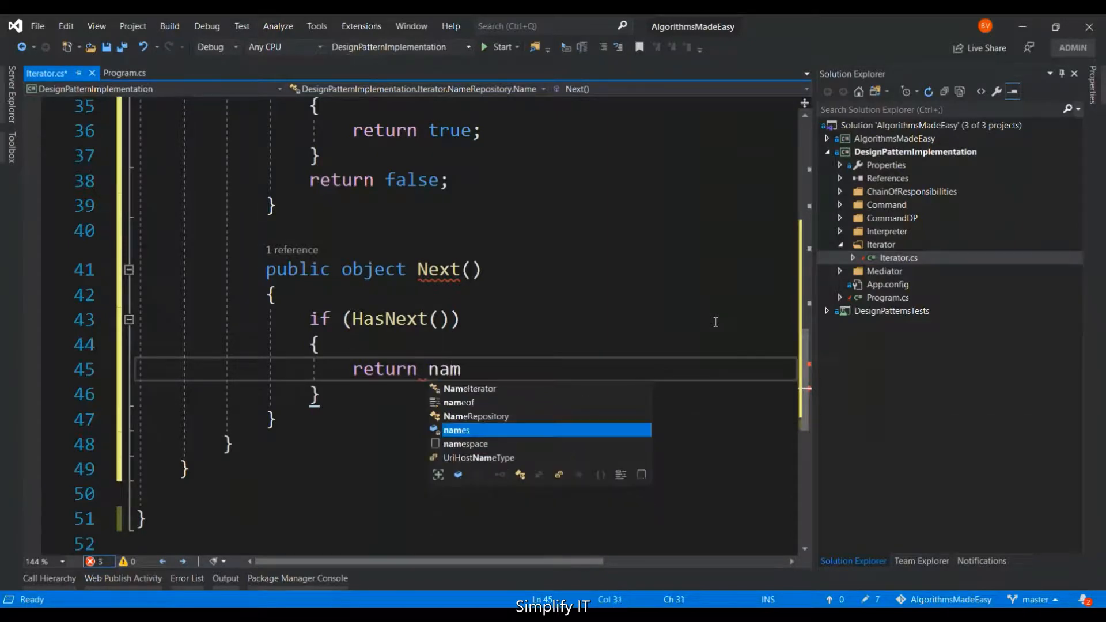
# - Complete 'return names[index++];' inside the if and add a 'return null;' fallback
pyautogui.write('es')
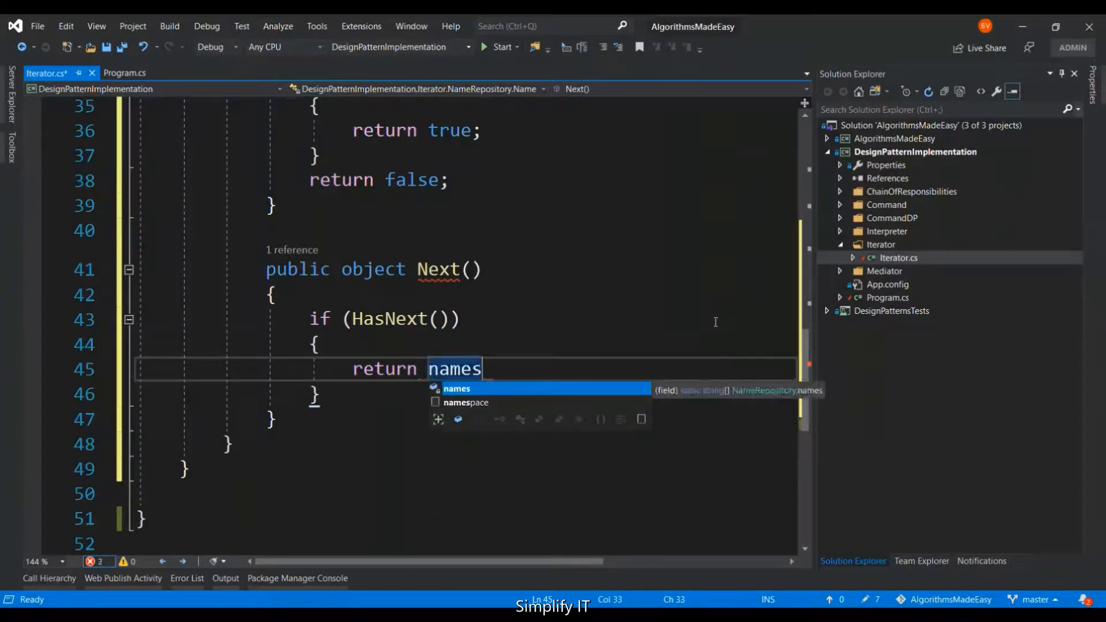
pyautogui.write('[i]')
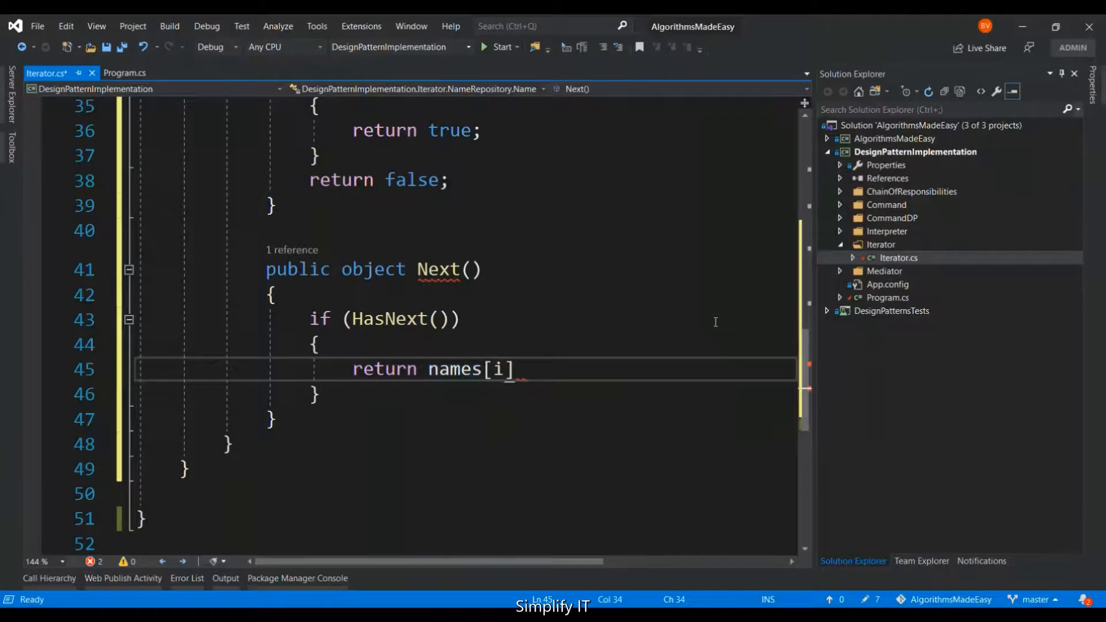
pyautogui.write('ndex')
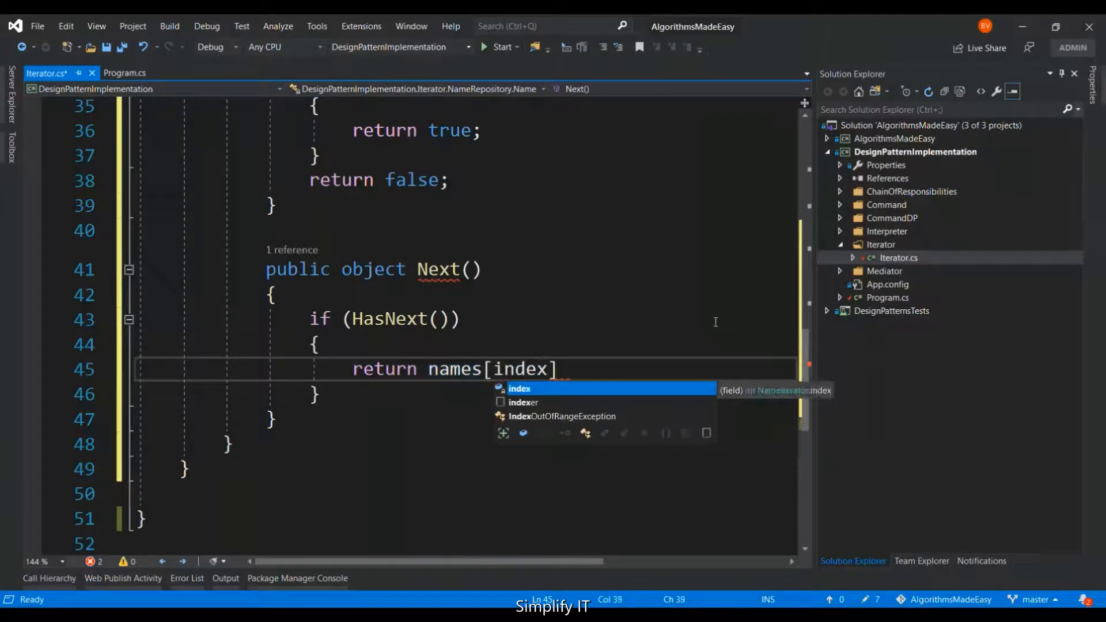
pyautogui.write('++];')
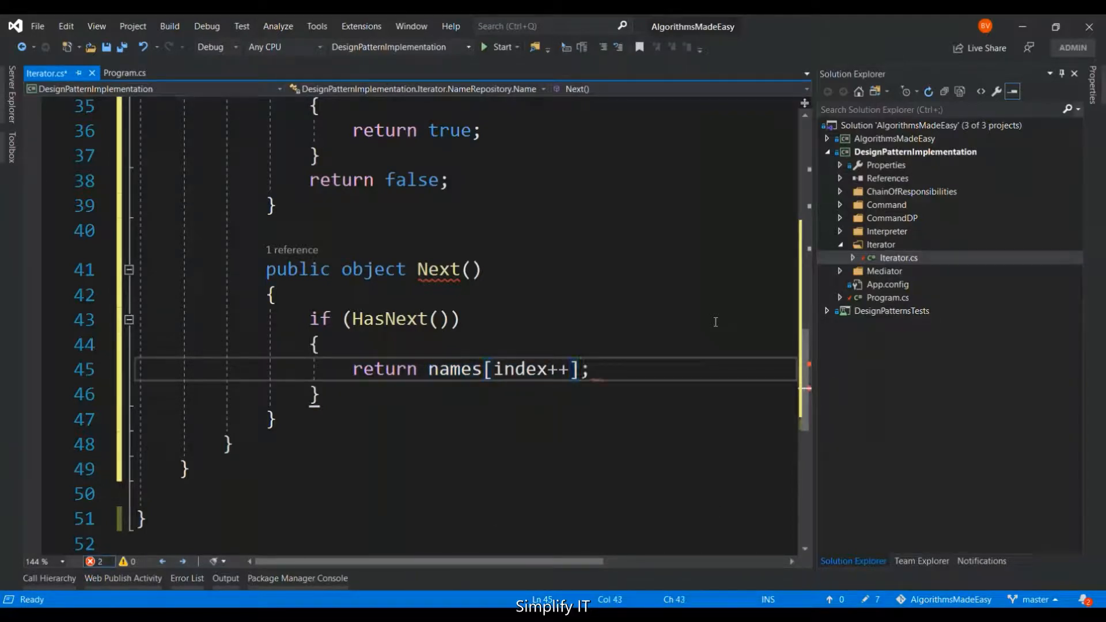
pyautogui.doubleClick(383, 369)
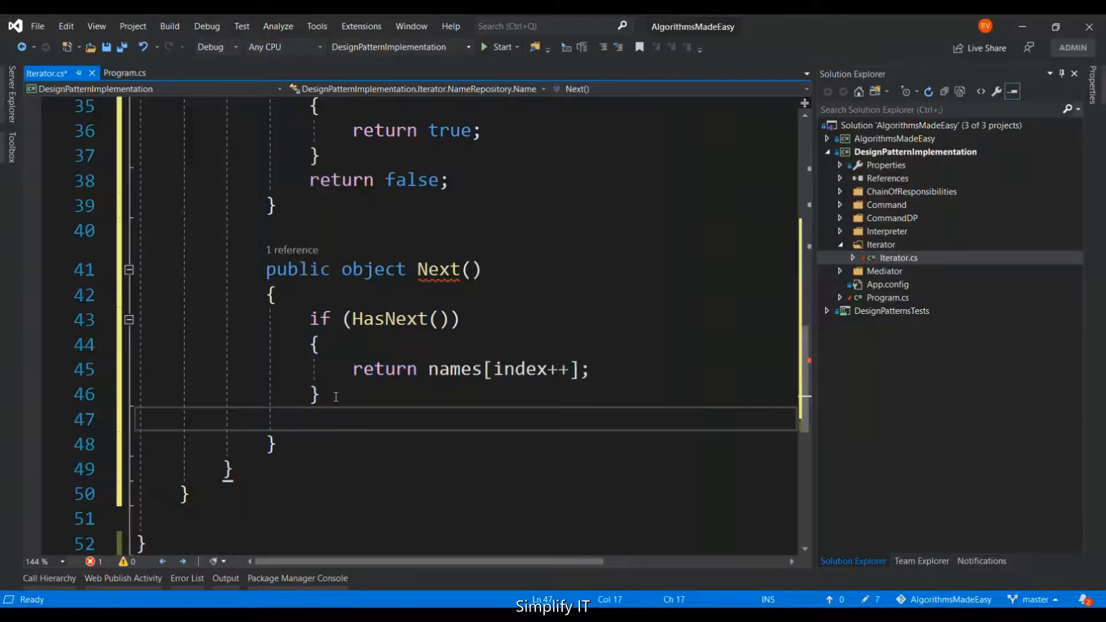
pyautogui.write('return null;')
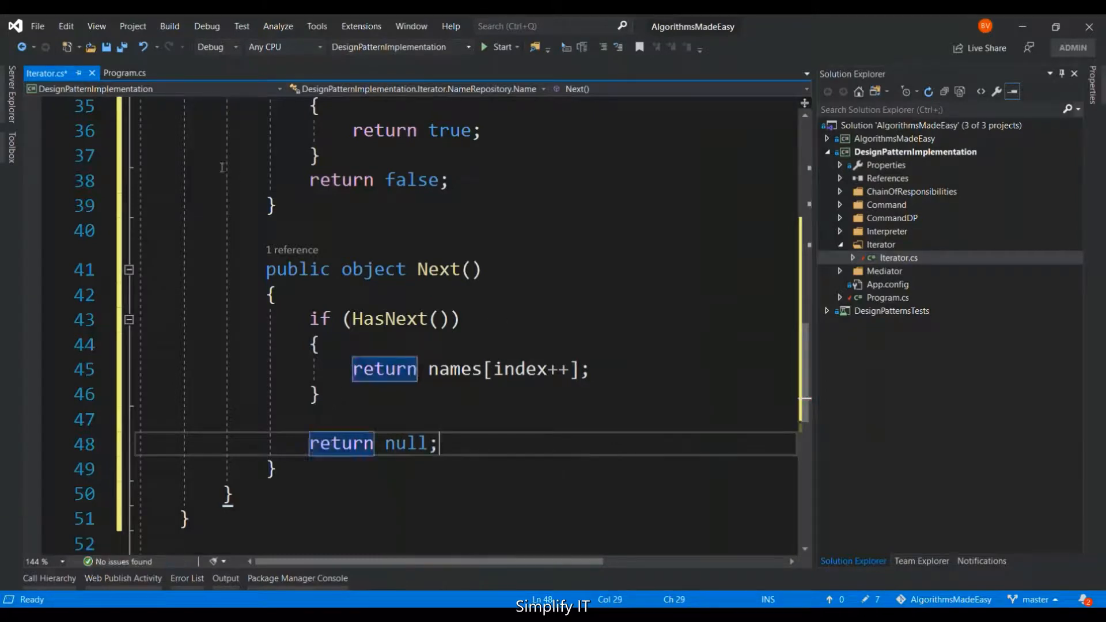
pyautogui.moveTo(124, 73)
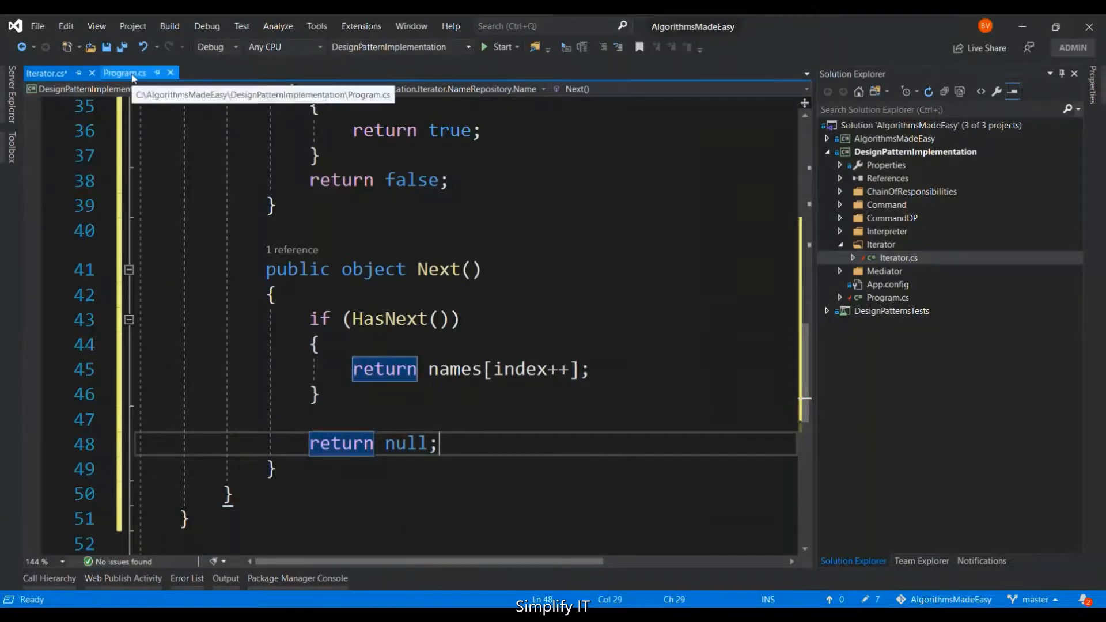
# - In Program.cs Main, create 'var repo = new NameRepository();'
pyautogui.click(125, 72)
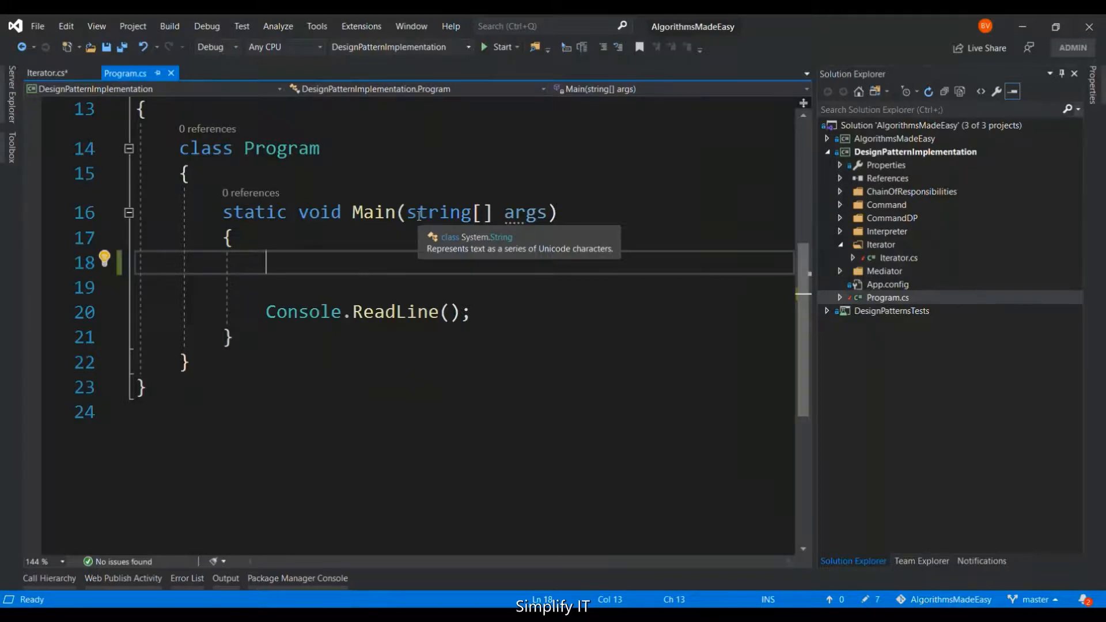
pyautogui.write('var repo')
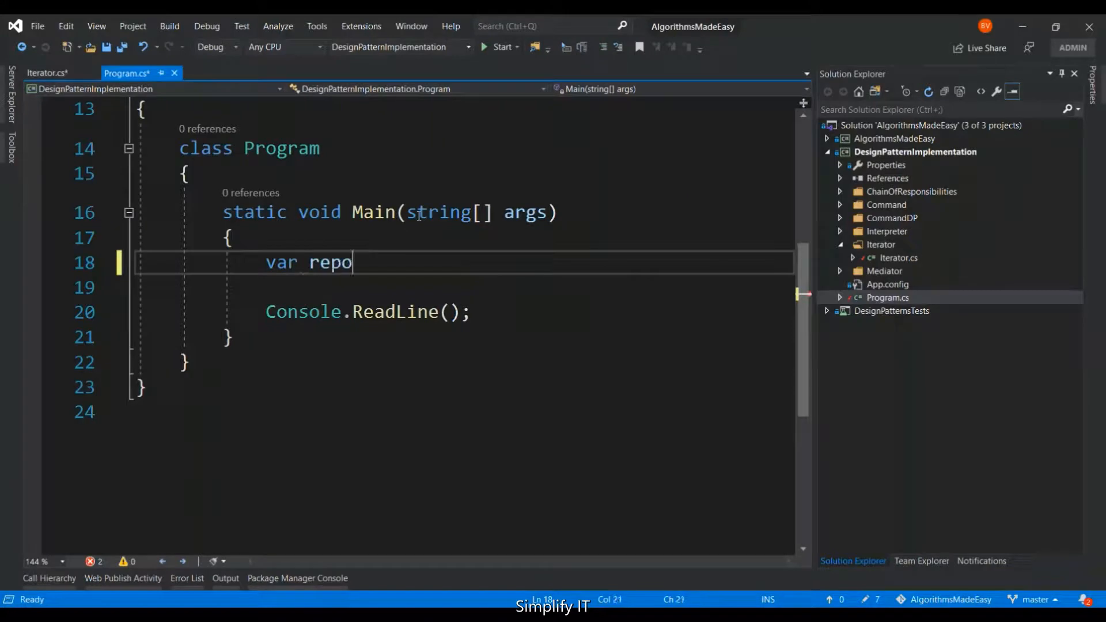
pyautogui.write('= new')
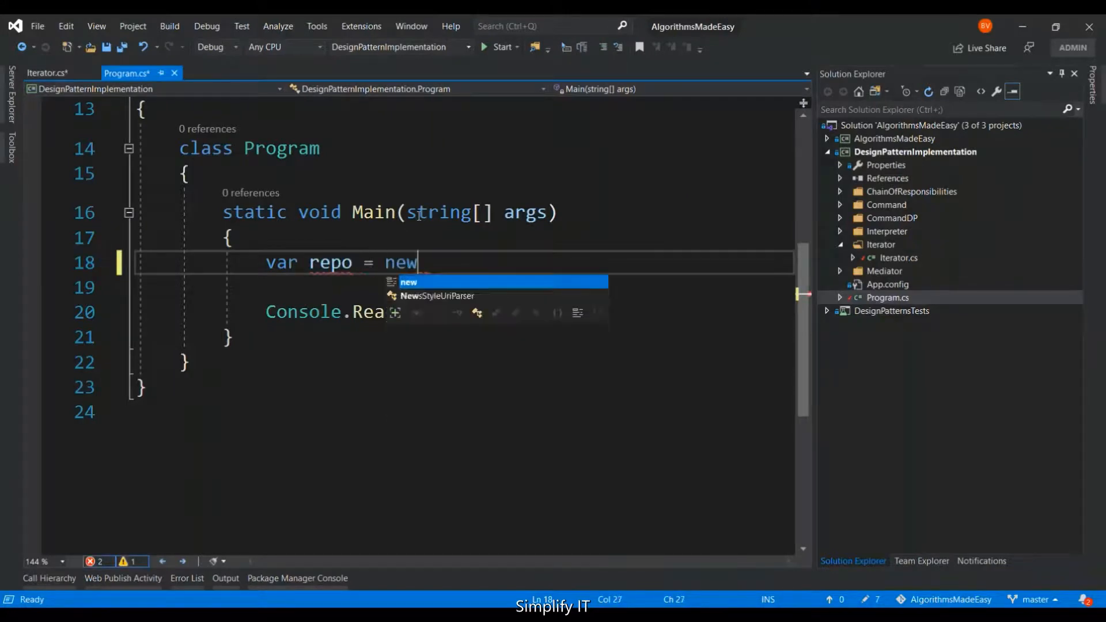
pyautogui.write('NameRepository')
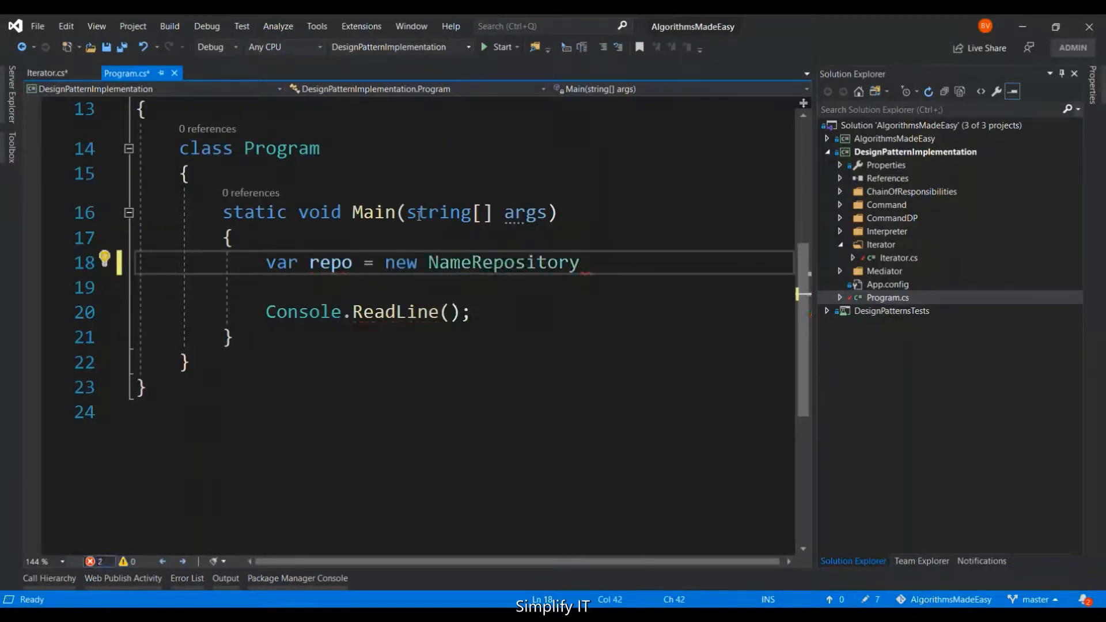
pyautogui.write('()')
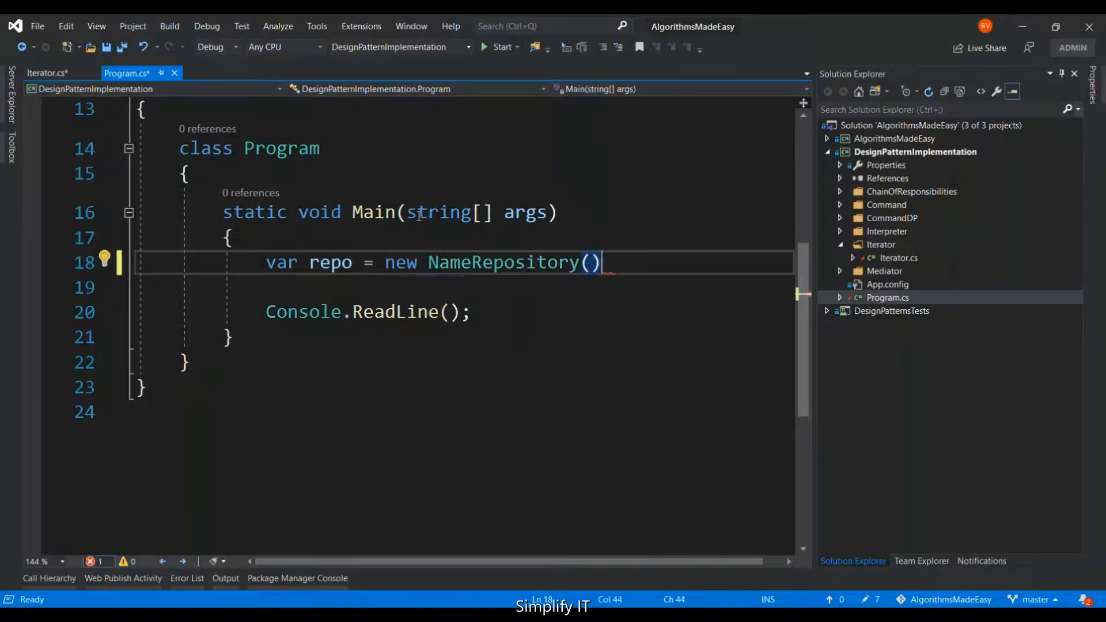
pyautogui.press('enter')
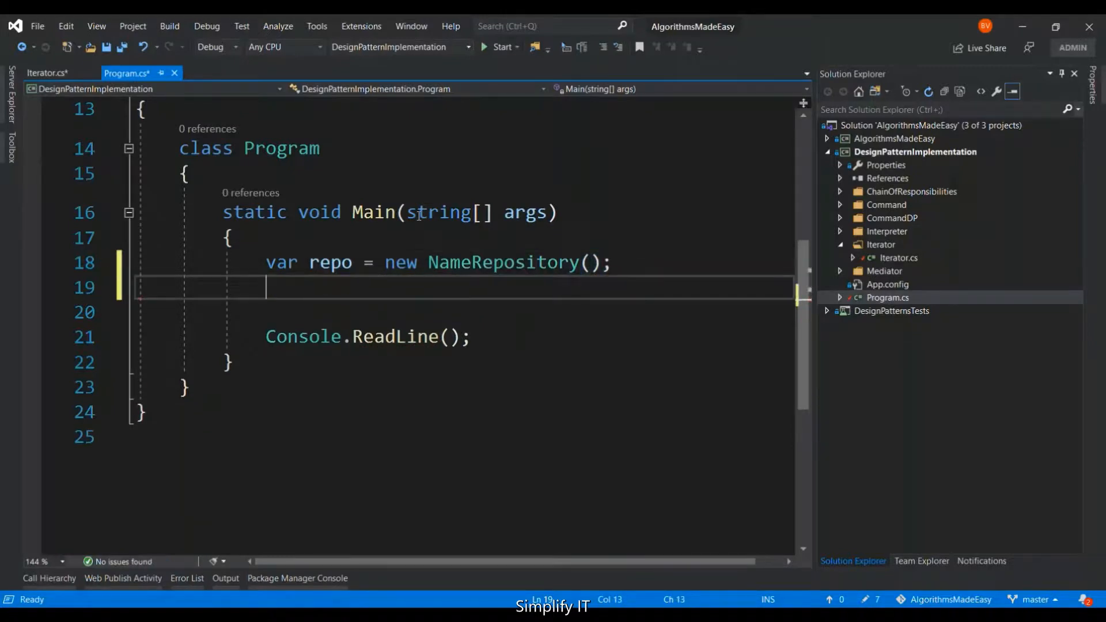
# - Add 'var i = repo.GetIterator();' and begin a while loop
pyautogui.write('var')
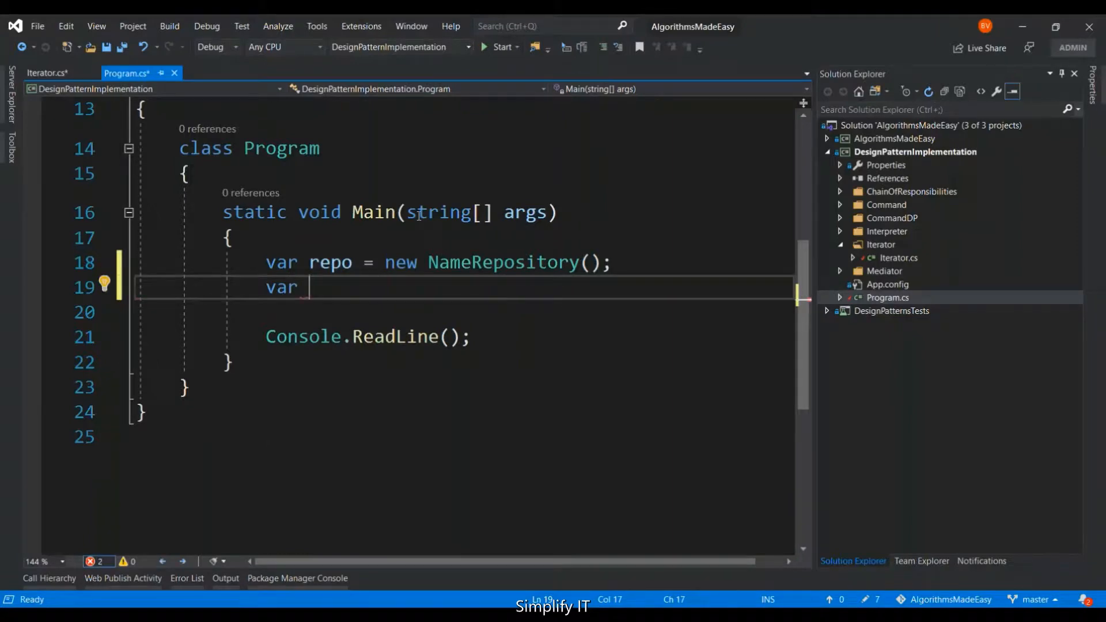
pyautogui.write('i =')
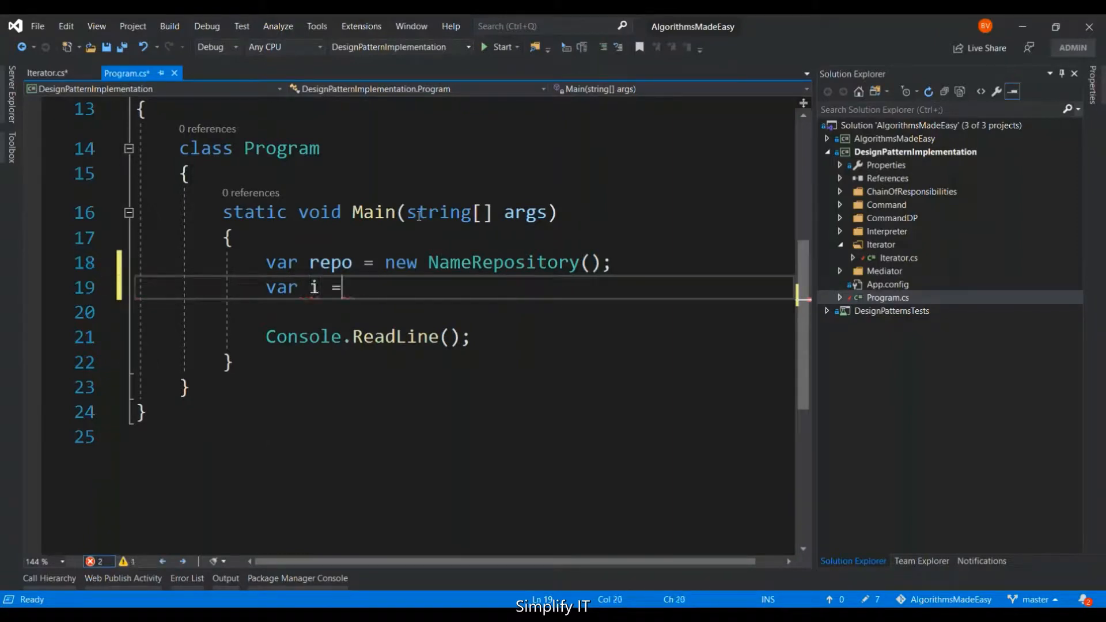
pyautogui.write('repo')
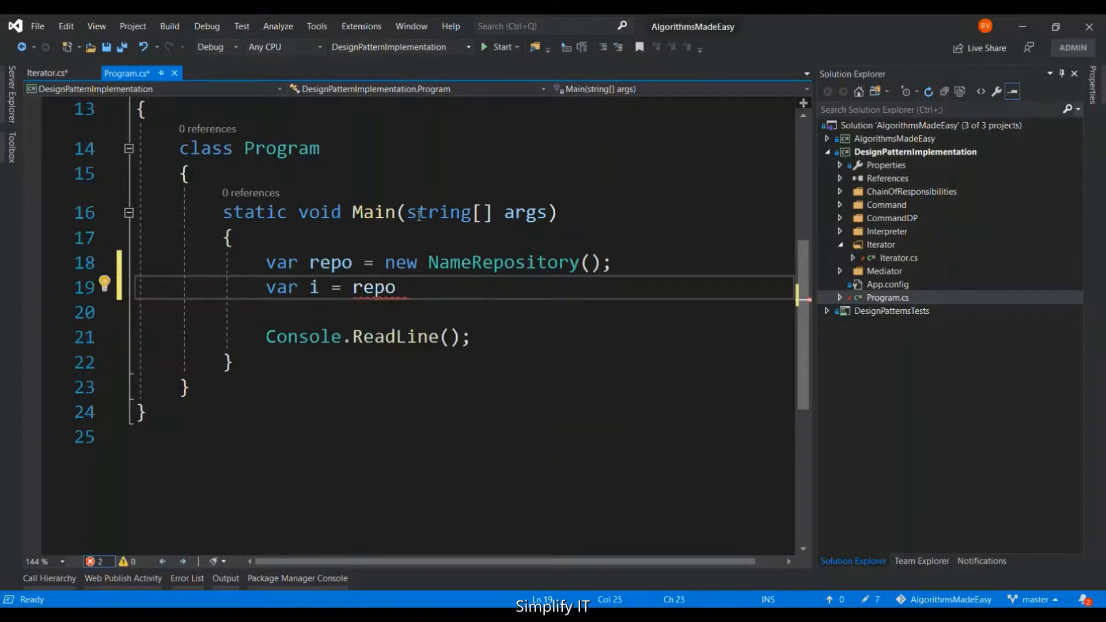
pyautogui.write('.get')
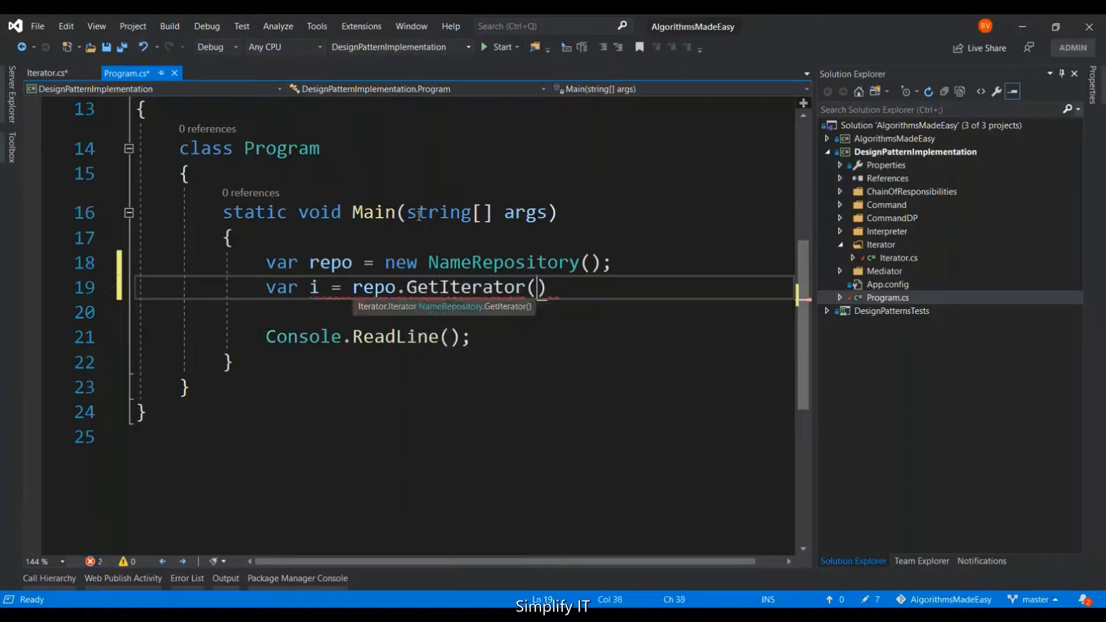
pyautogui.write(';')
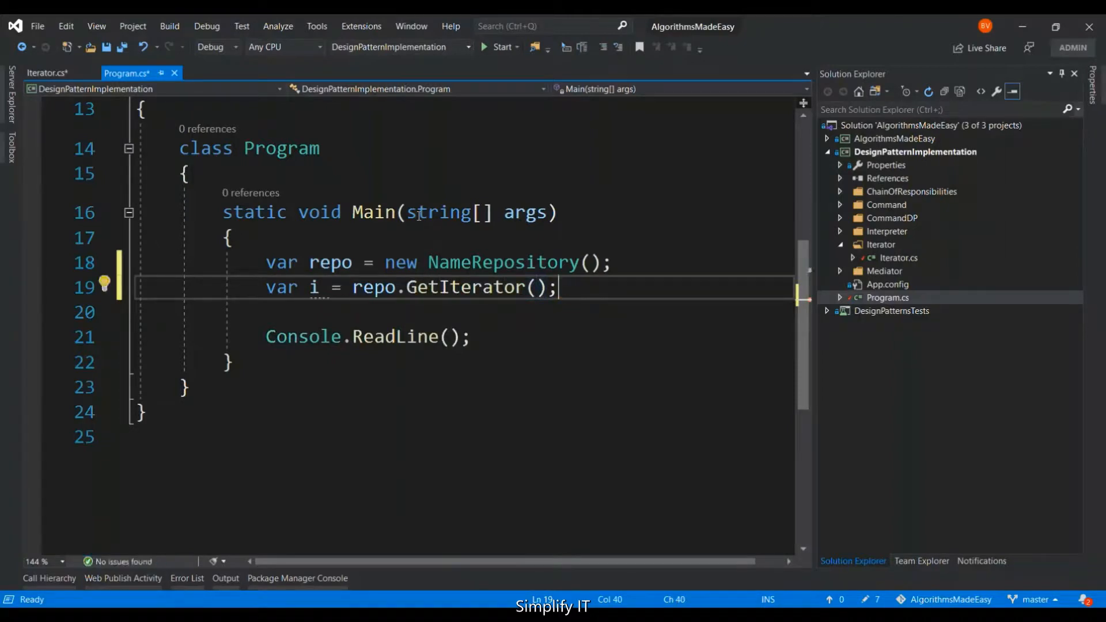
pyautogui.write('while')
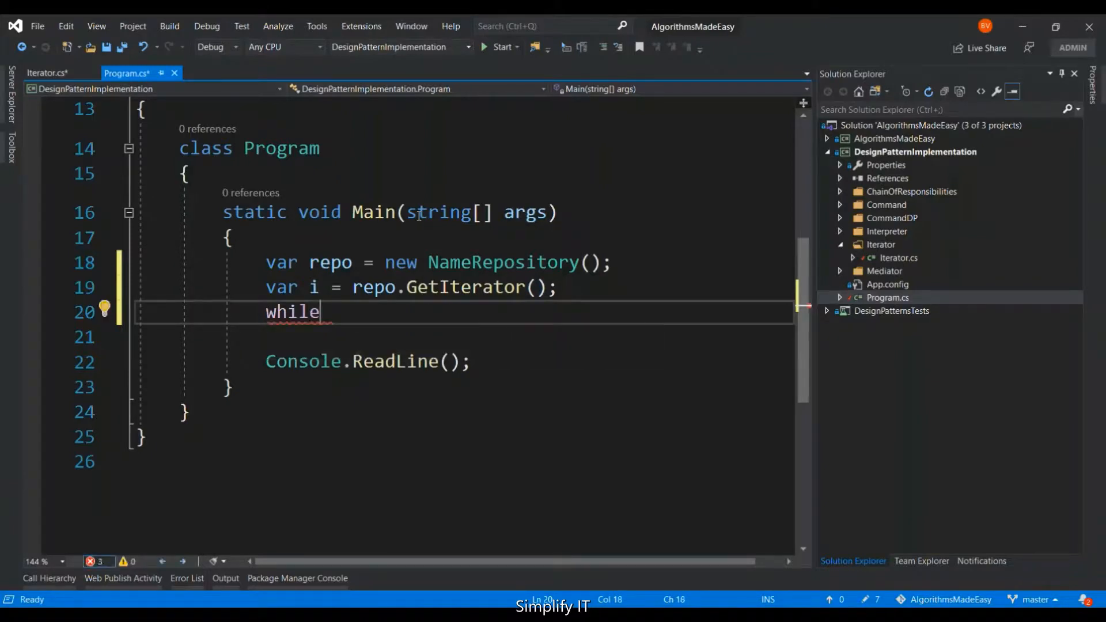
# - Write the loop condition 'while (i.HasNext())' in Main
pyautogui.write('()')
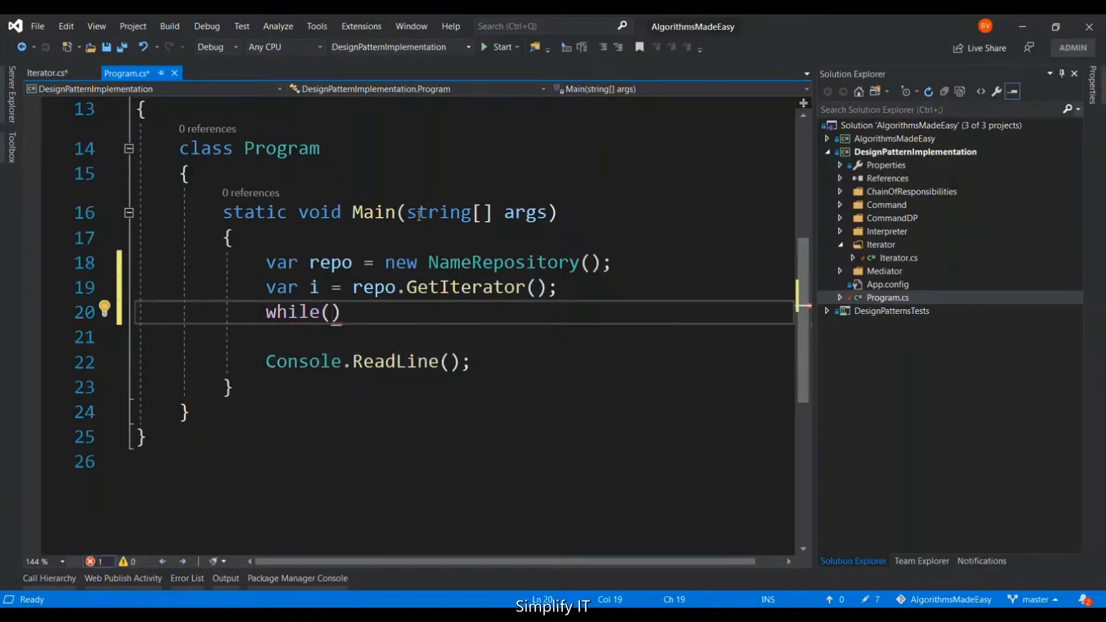
pyautogui.write('i.h')
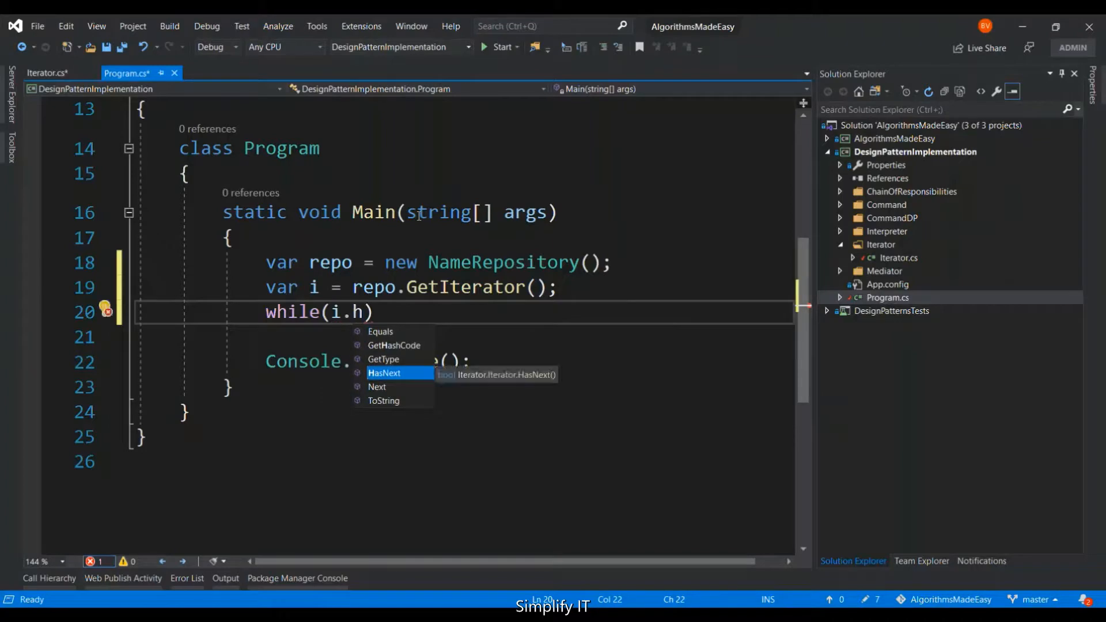
pyautogui.press('Tab')
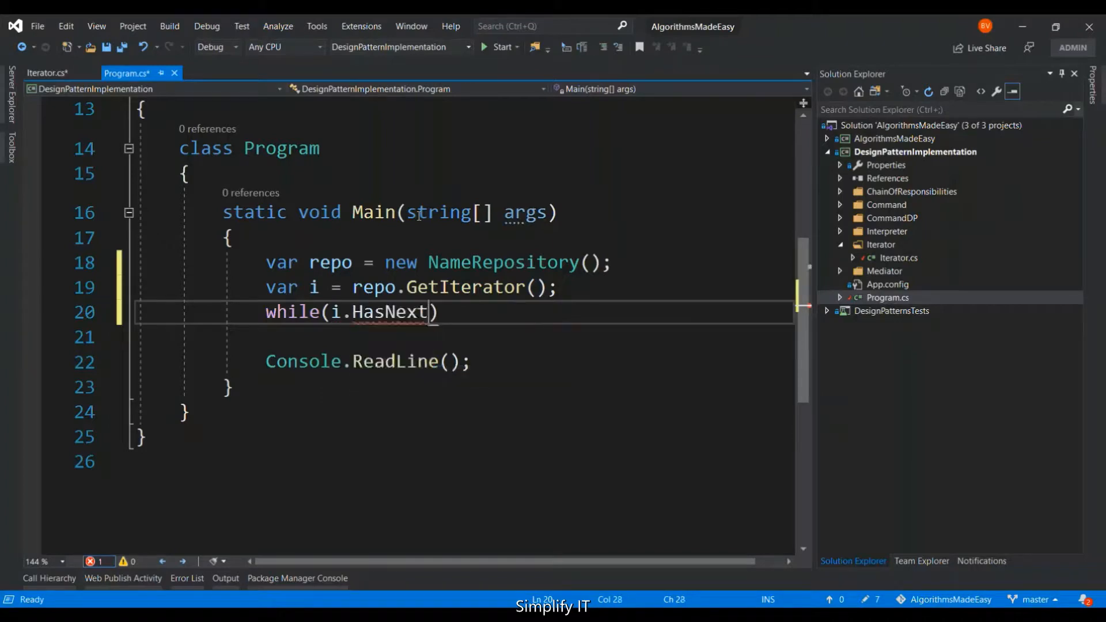
pyautogui.write('(')
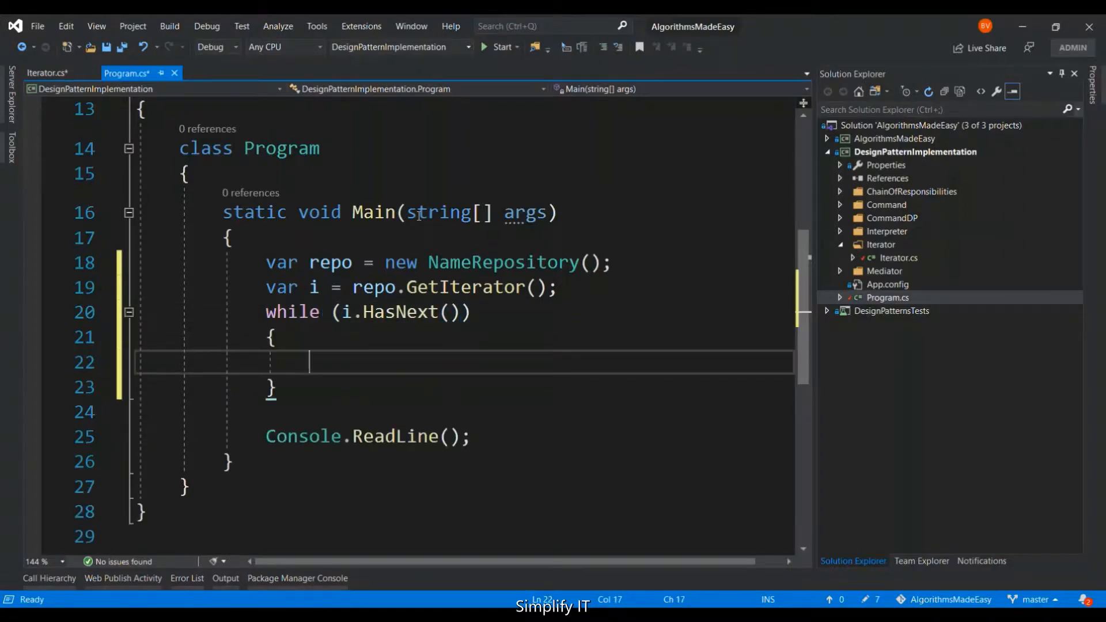
# - Print i.Next() inside the loop and run so the console lists bharath, kumar and ganesh
pyautogui.write('con')
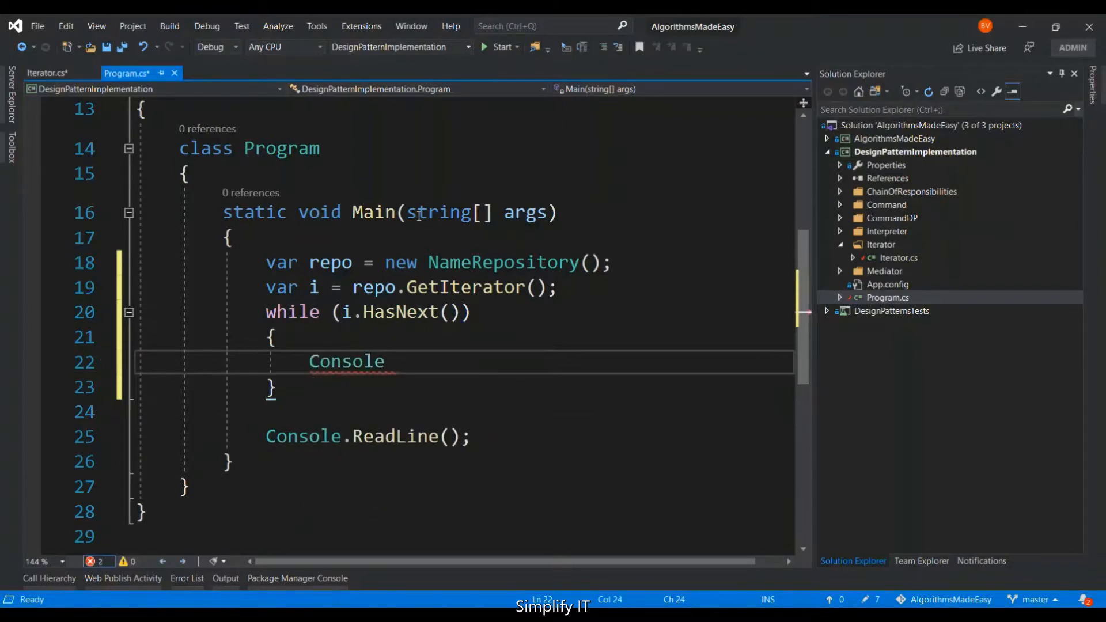
pyautogui.write('.WriteLine')
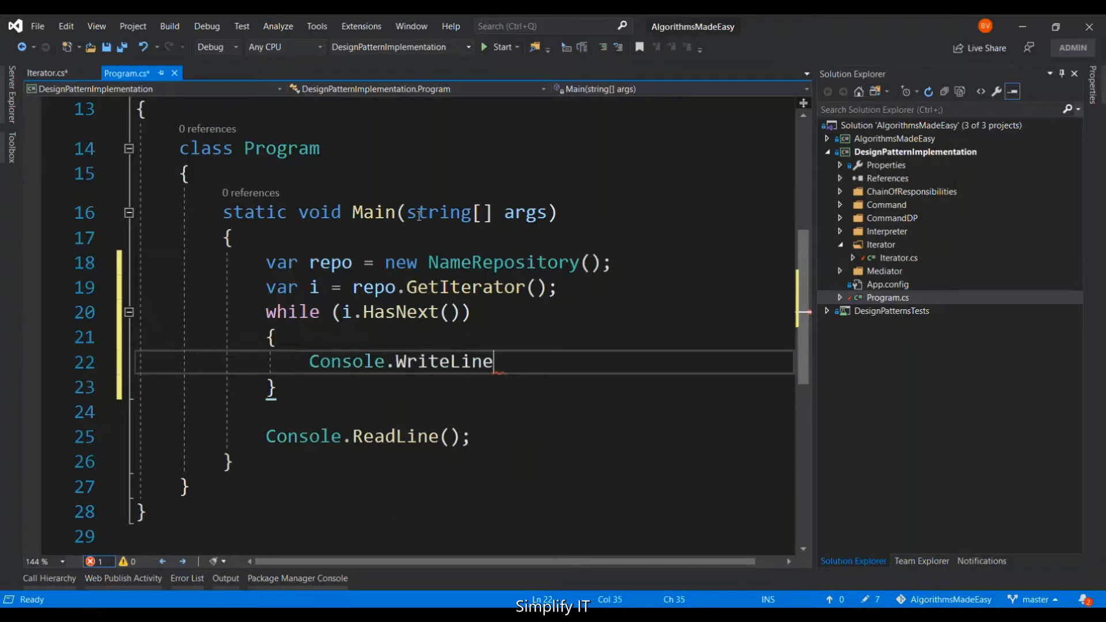
pyautogui.write('()')
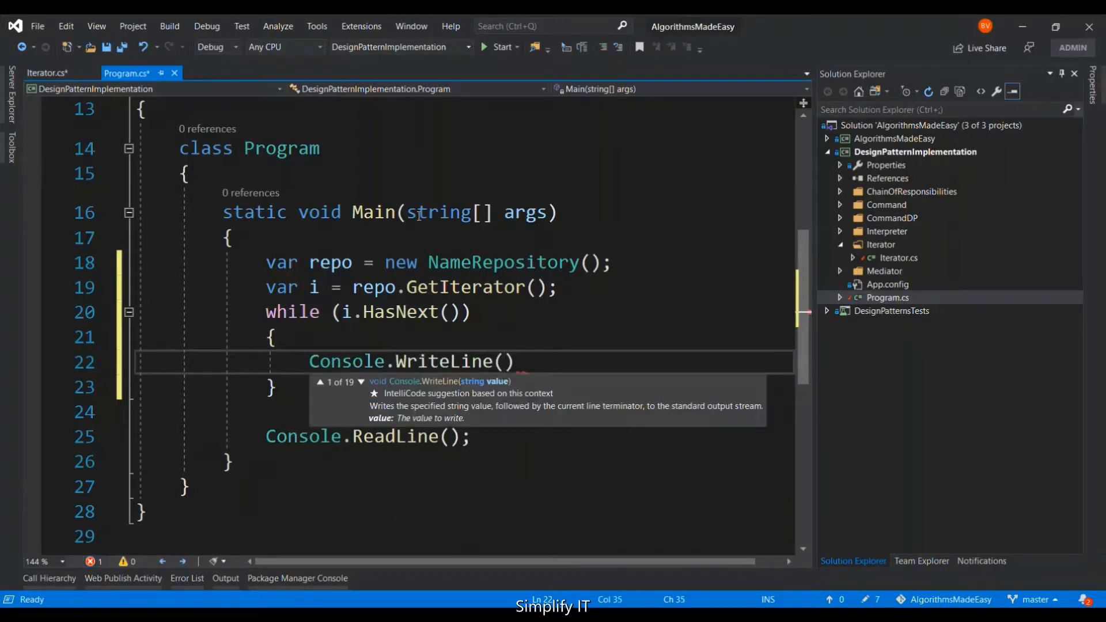
pyautogui.write('i.')
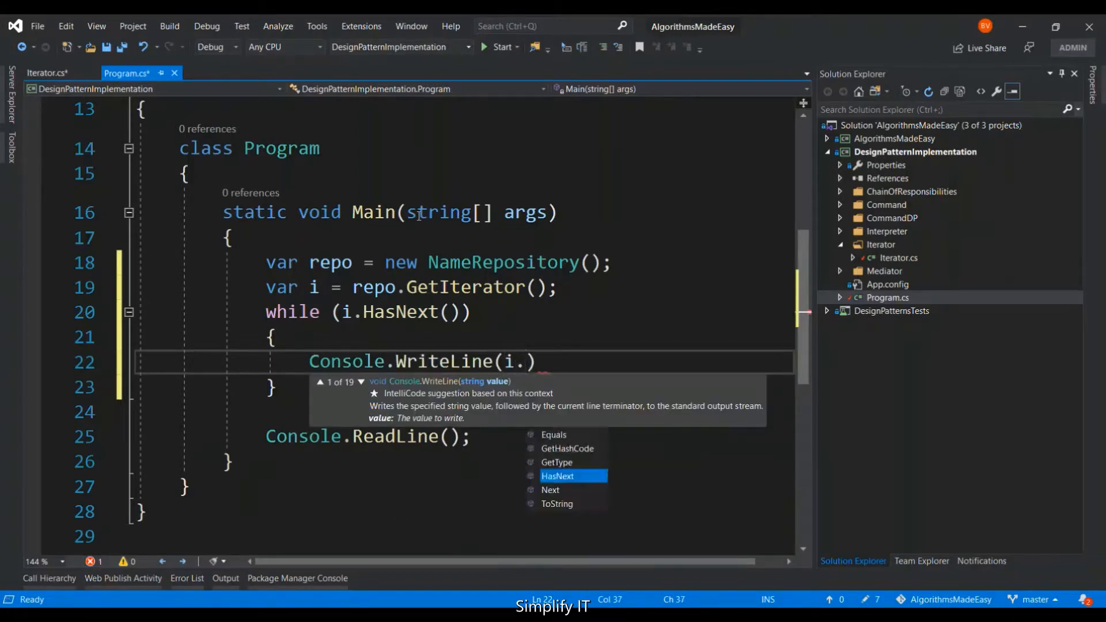
pyautogui.write('Next')
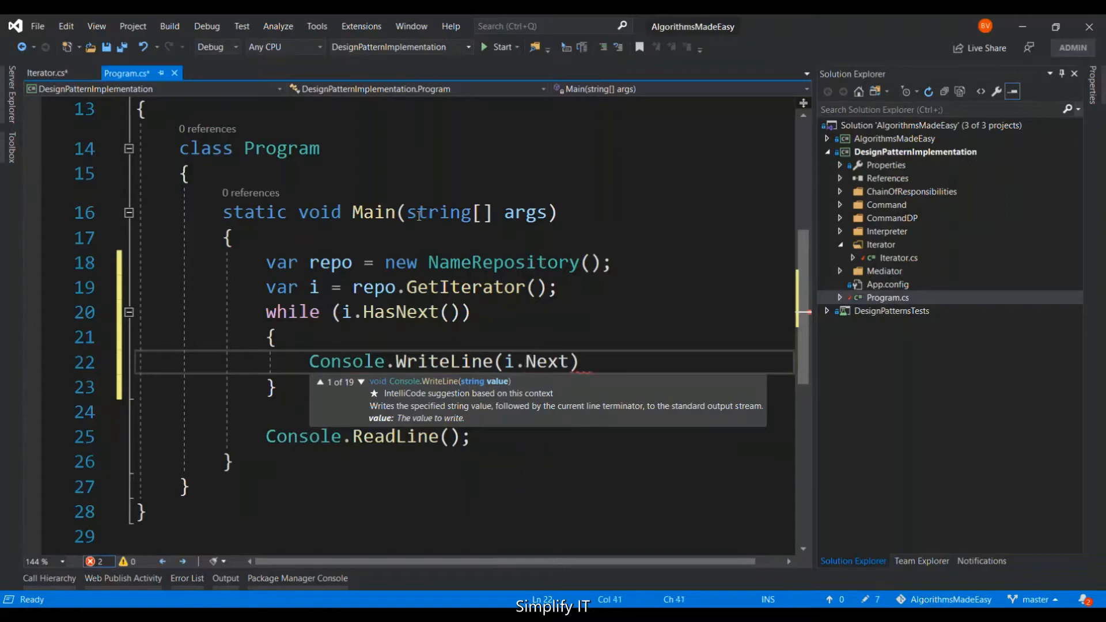
pyautogui.write('()')
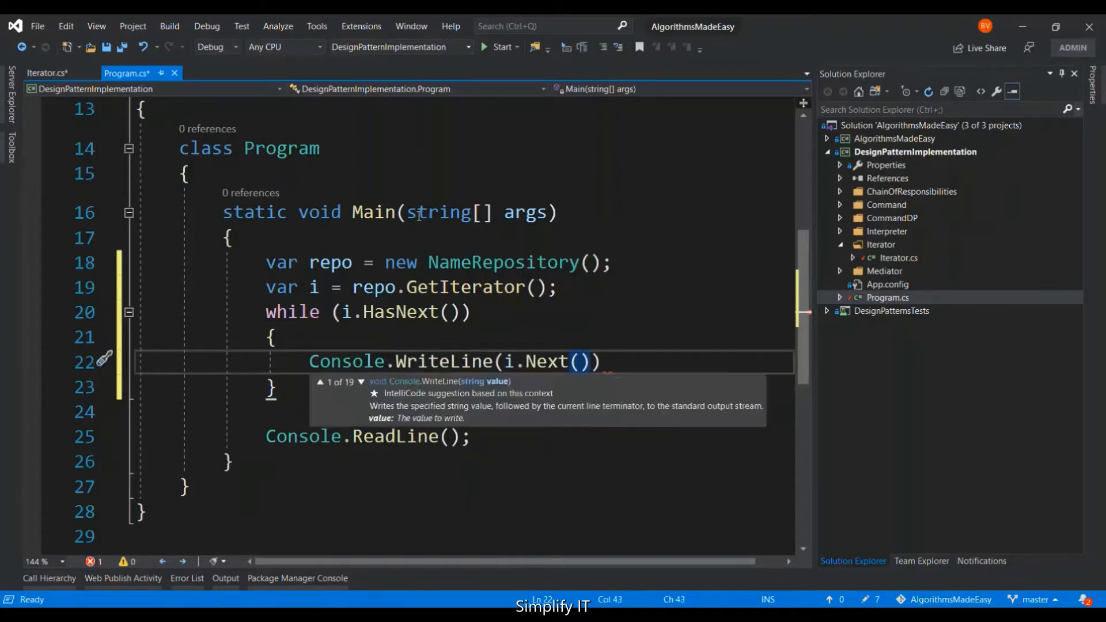
pyautogui.write(';')
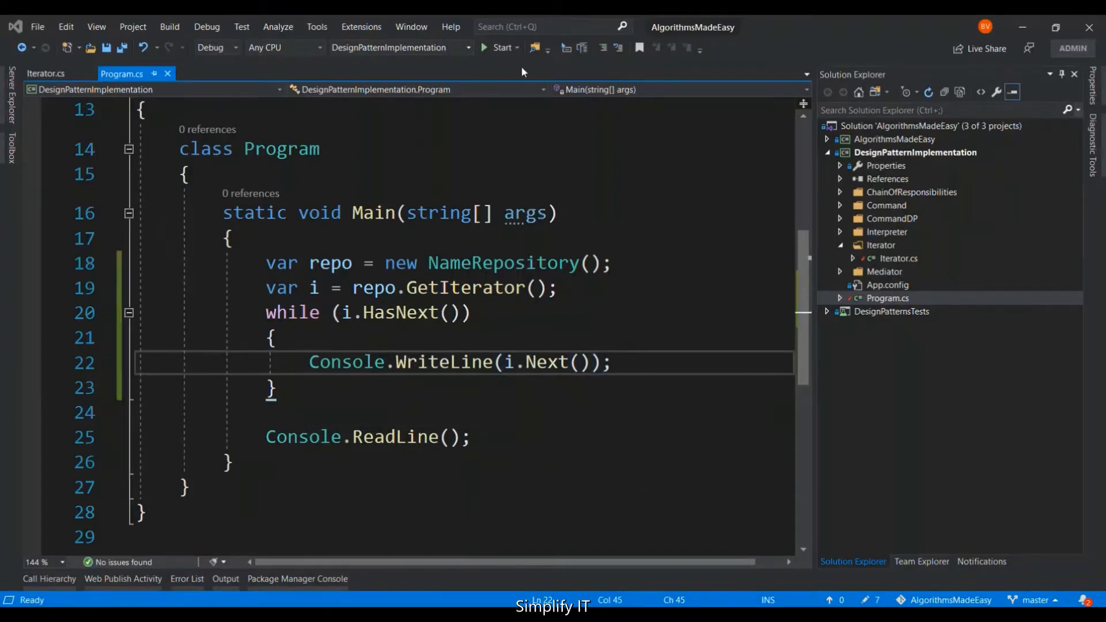
pyautogui.click(502, 47)
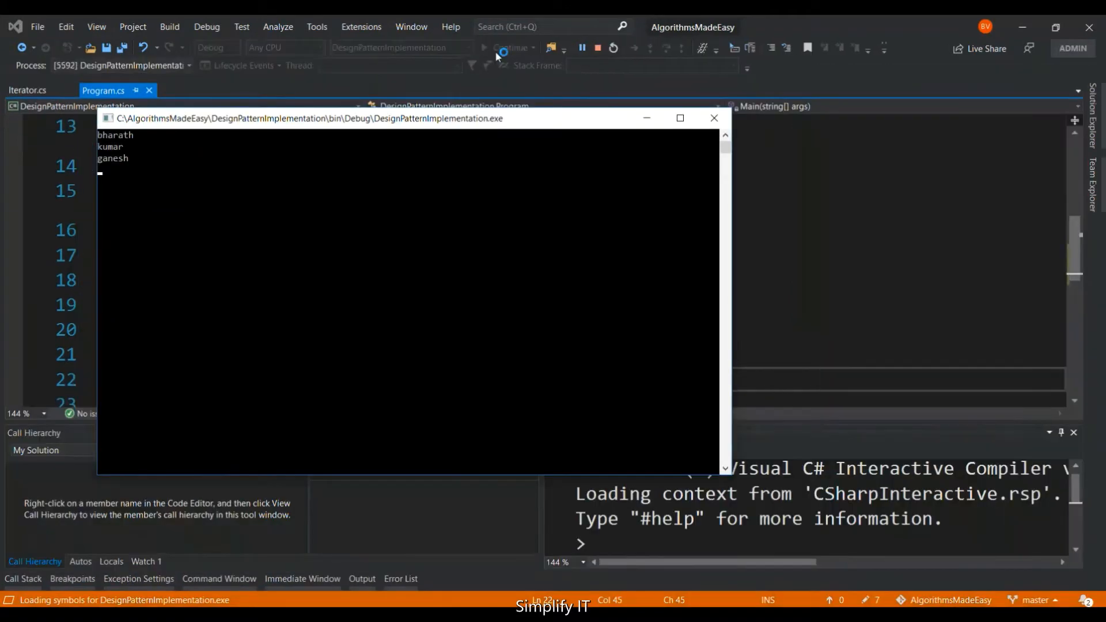